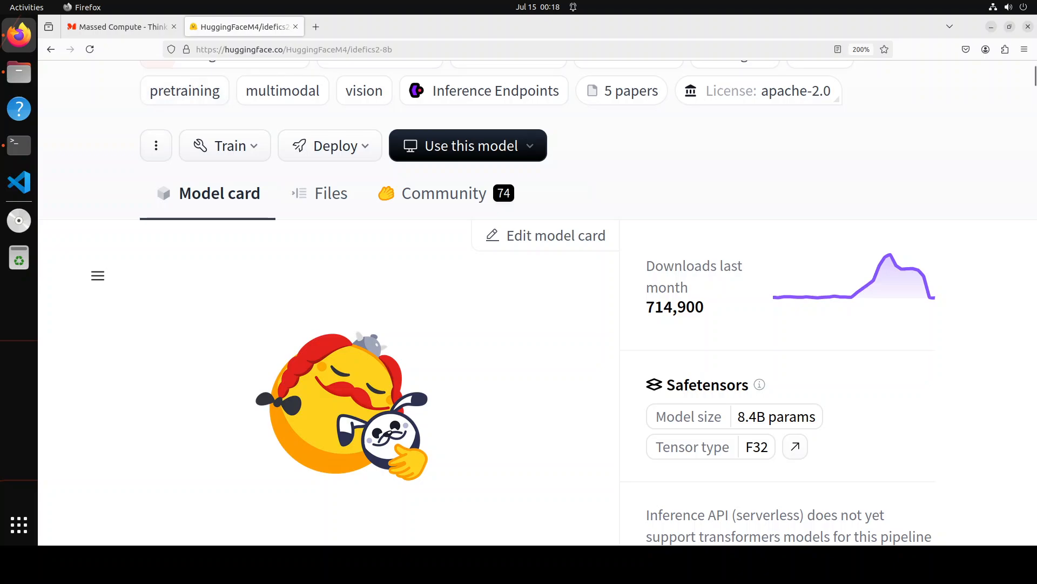
Step: Review the idefics2-8b model card, then confirm Ubuntu 22.04.4 LTS with cat /etc/*release
left_click(123, 26)
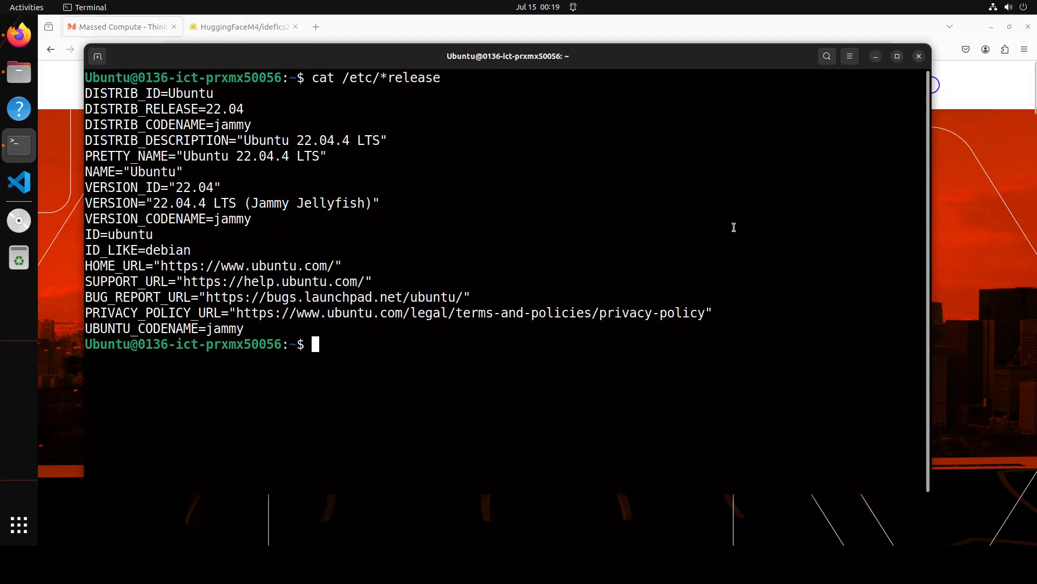
Step: Check the GPU with nvidia-smi, then paste and run the ft env and Jupyter install commands
type("nvidia-smi")
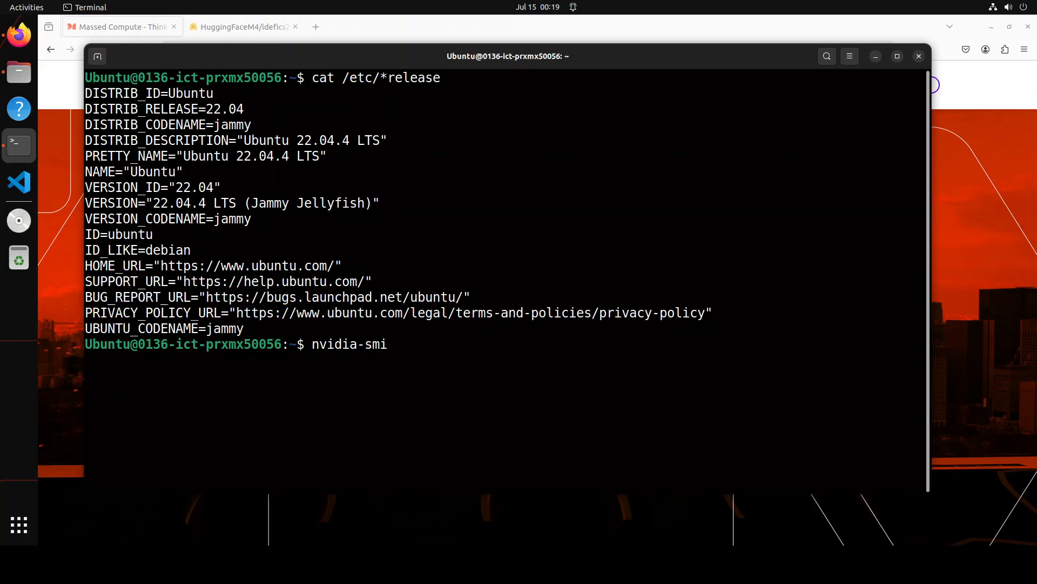
key("Return")
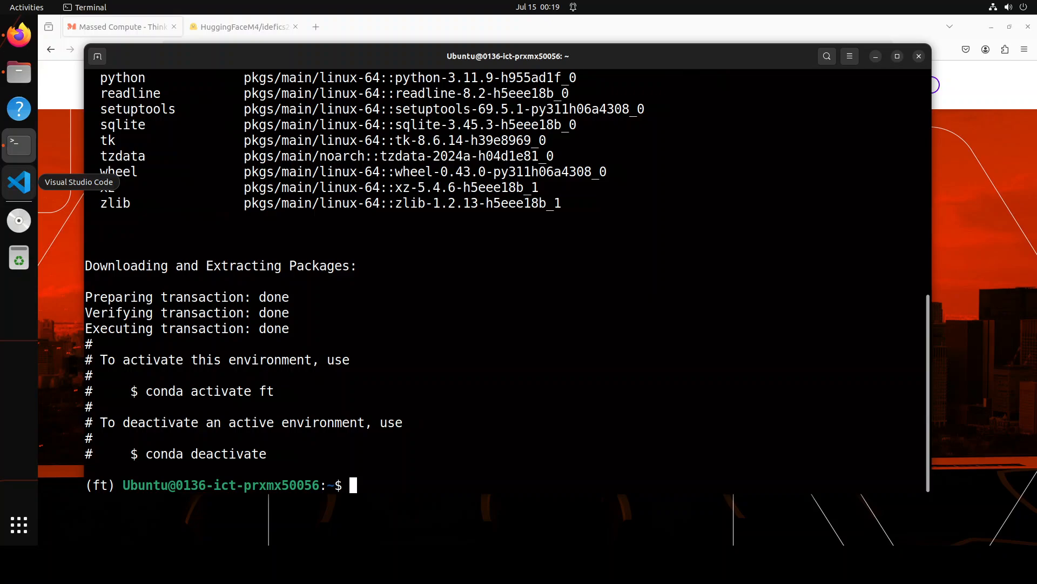
right_click(504, 285)
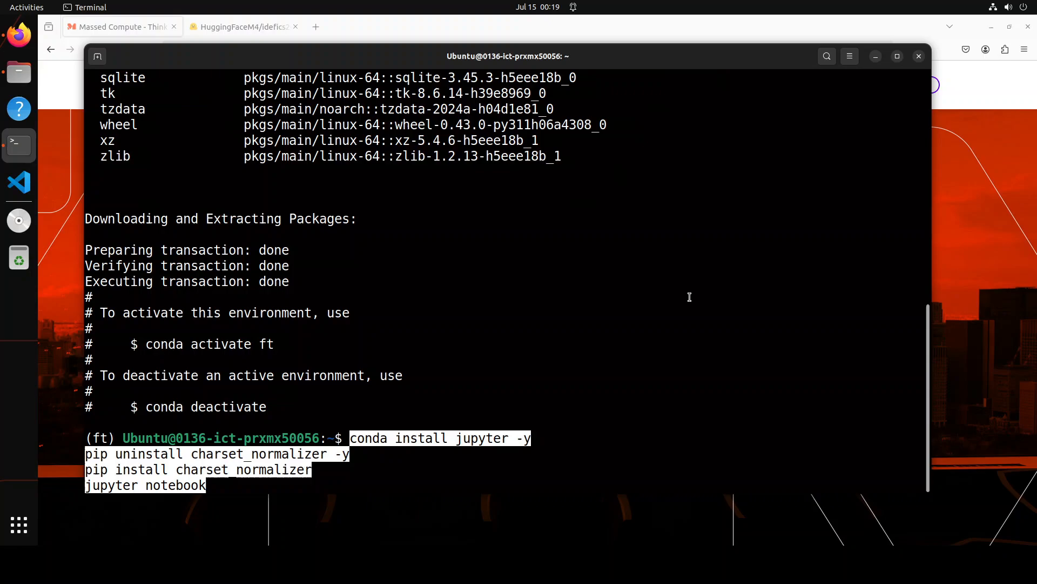
key("Return")
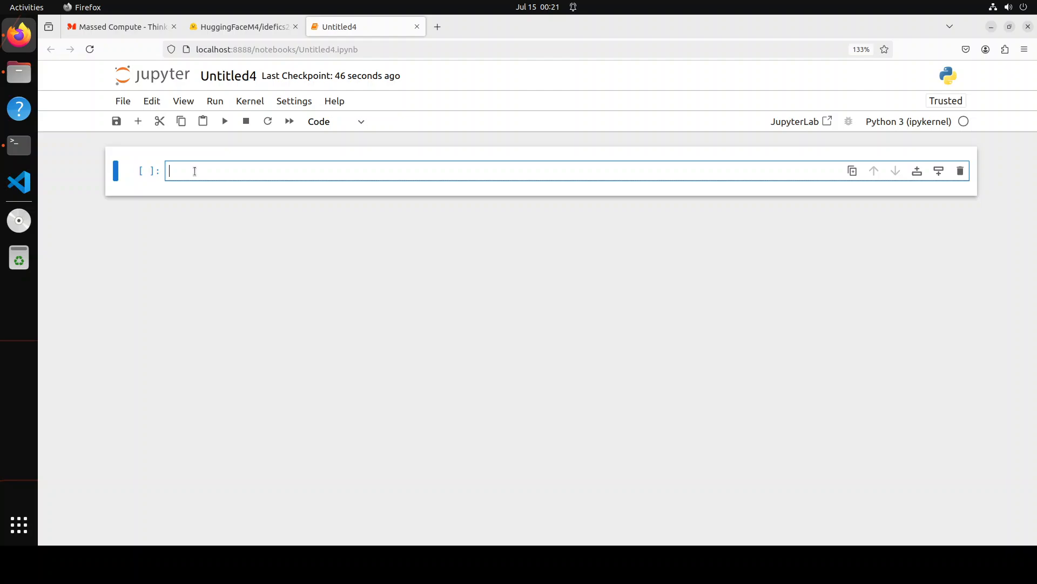
Step: Pip install transformers, datasets, trl, peft, accelerate and torch in the first cell
type("! pip install -U transformers datasets trl peft accelerate")
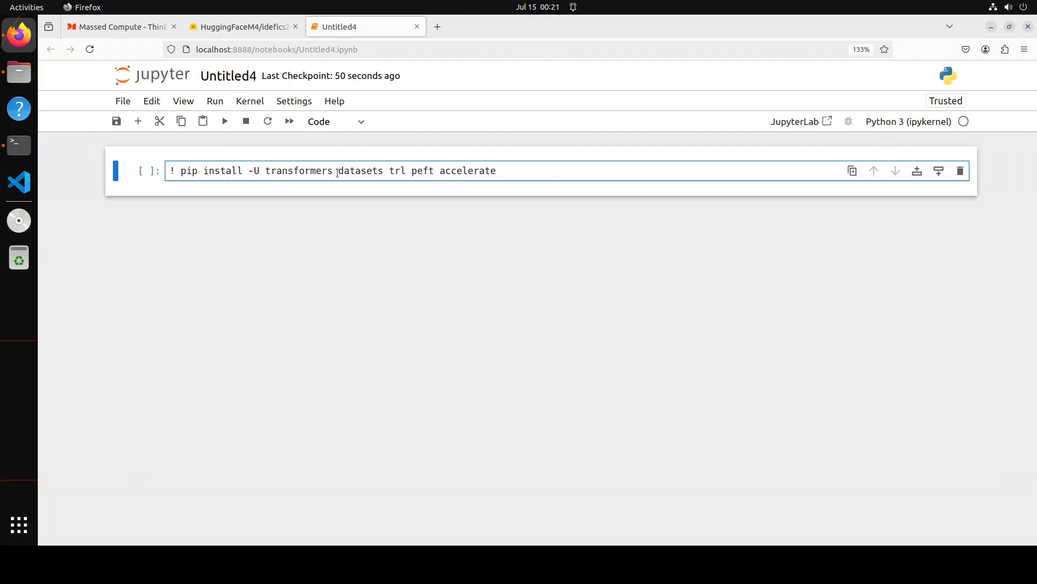
type("t")
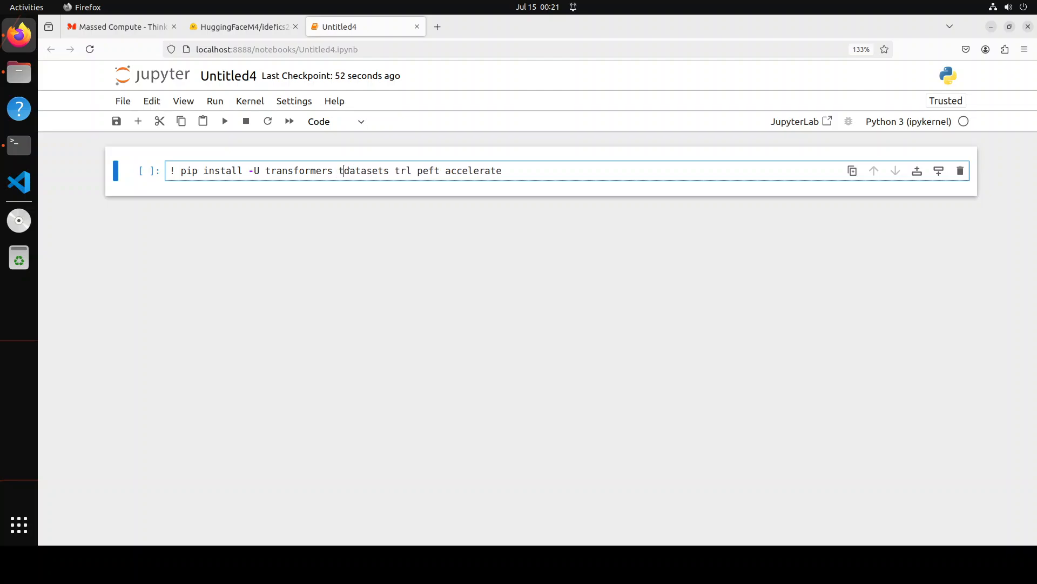
type("orch")
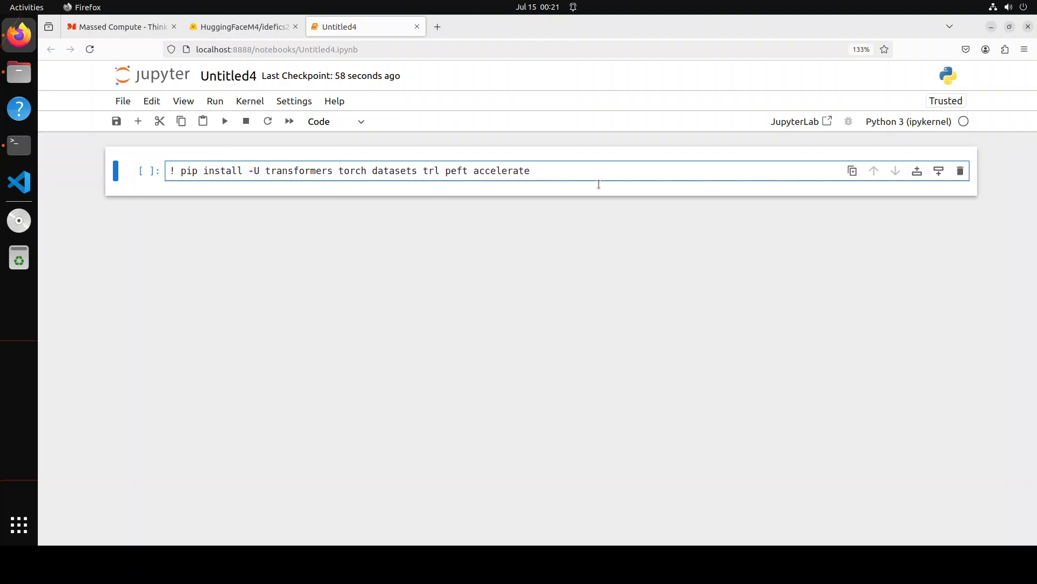
left_click(224, 121)
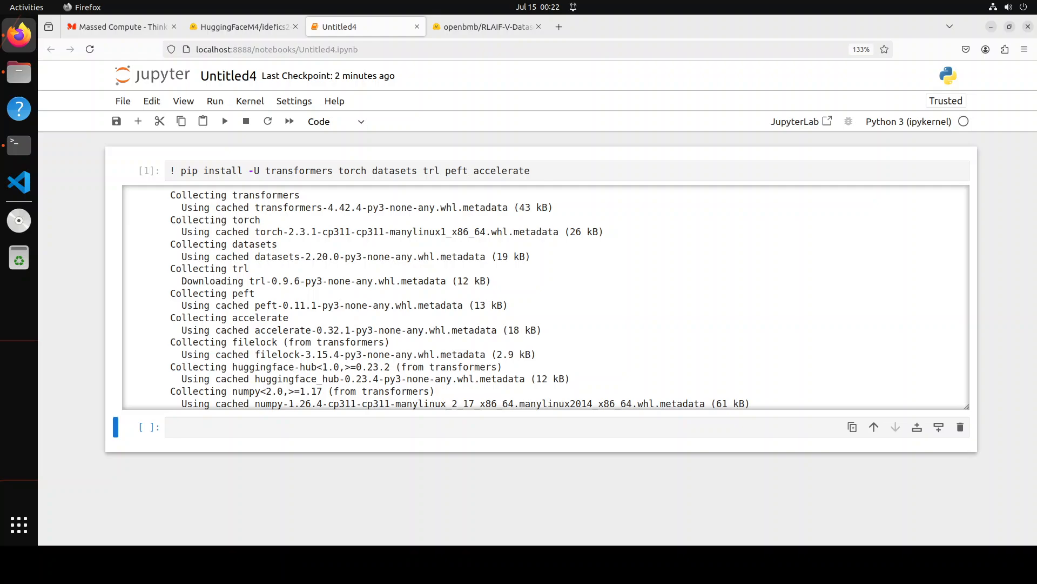
Step: Add the datasets, model, DPO and LoRA imports, then view the RLAIF-V-Dataset page
left_click(204, 427)
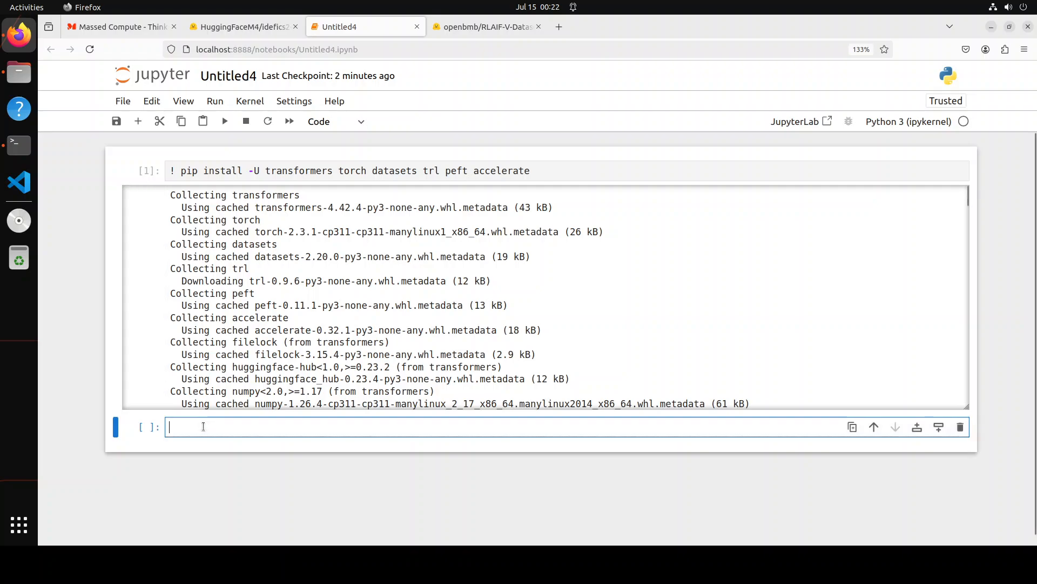
type("from datasets import features, load_dataset")
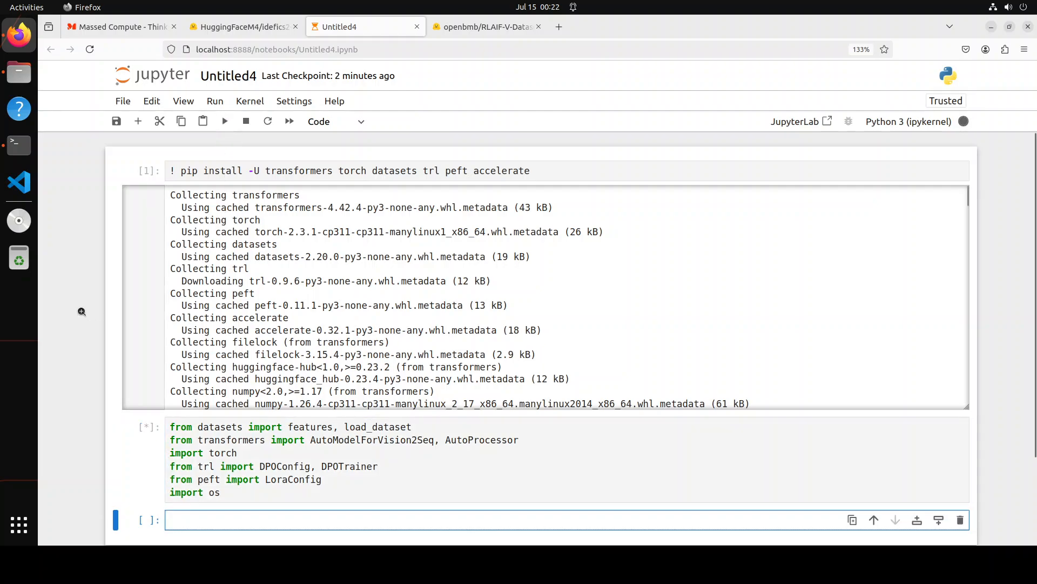
scroll("down", 3)
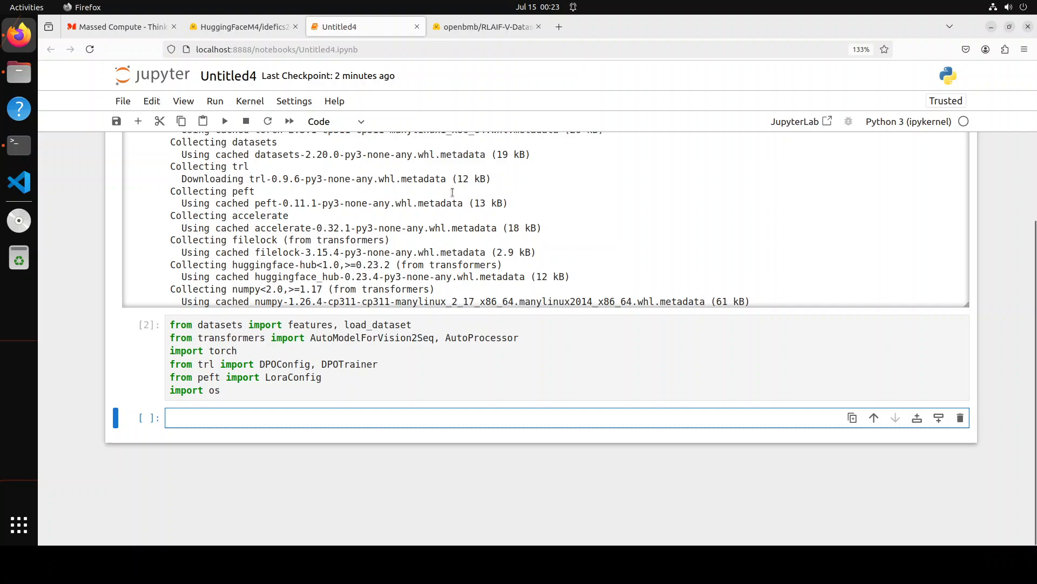
left_click(486, 27)
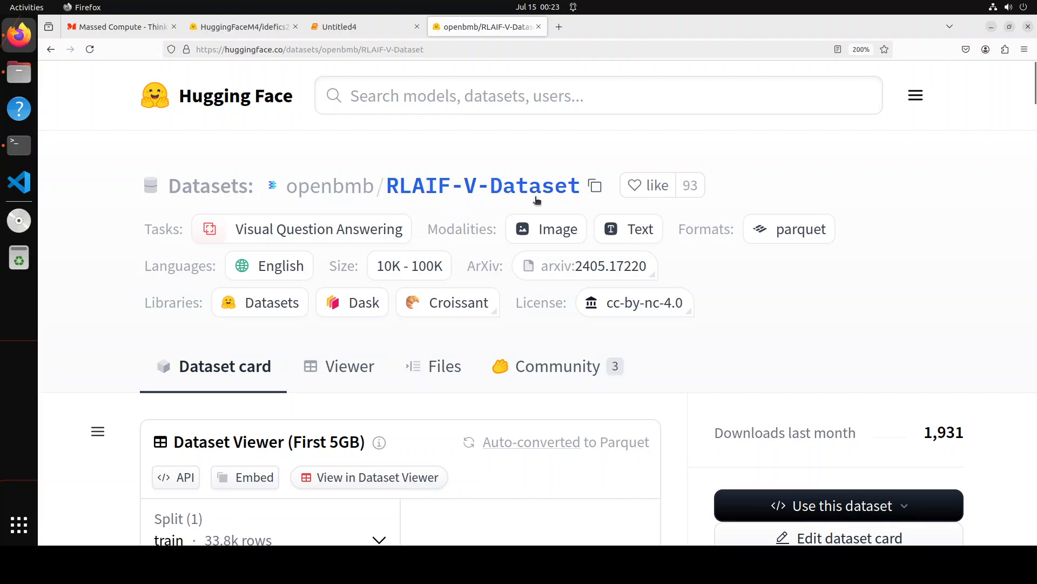
mouse_move(545, 235)
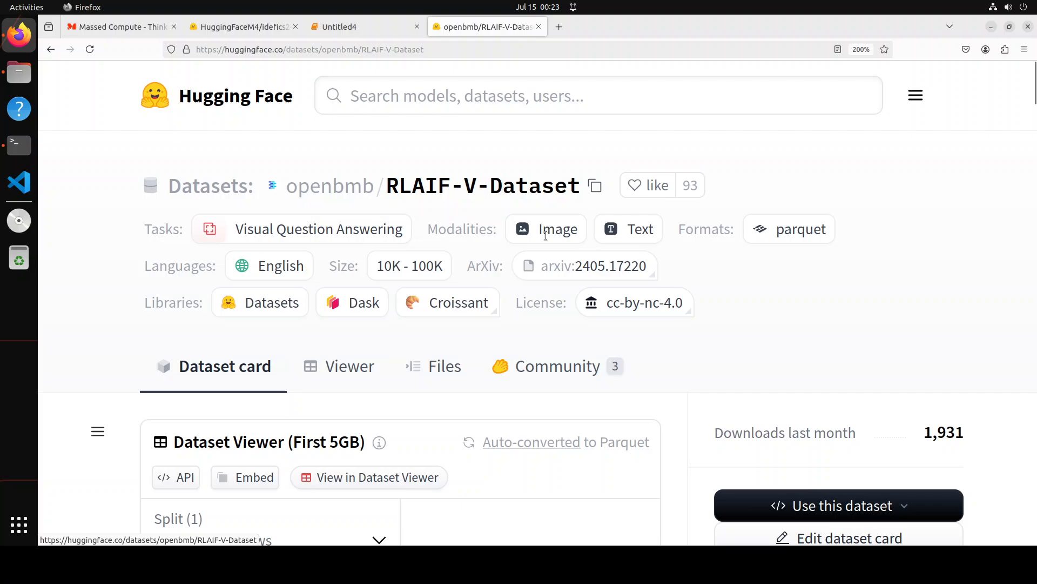
Step: Browse the question, chosen, rejected and origin_dataset columns, then return to Untitled4
scroll("down", 3)
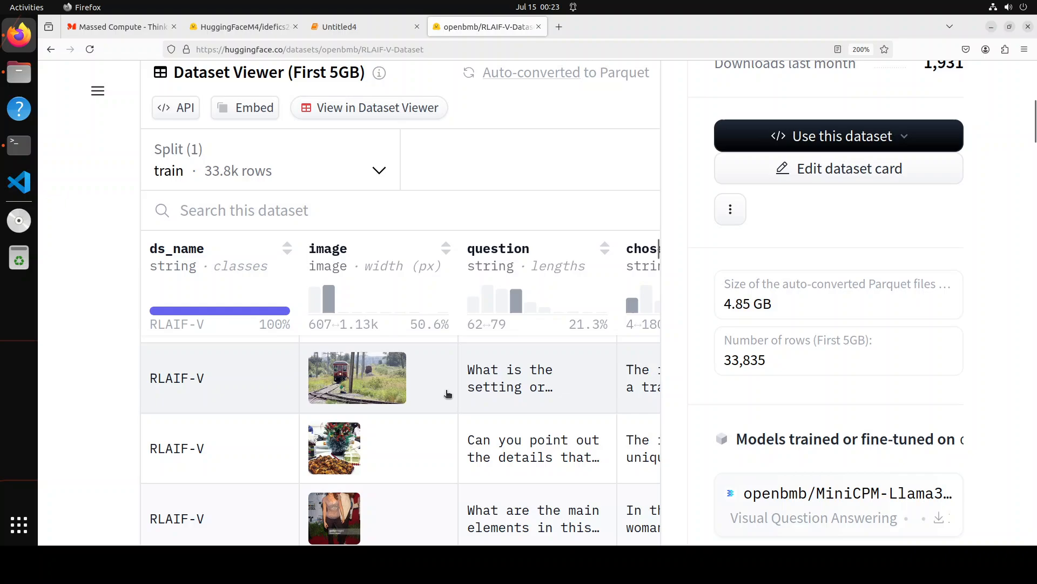
mouse_move(508, 387)
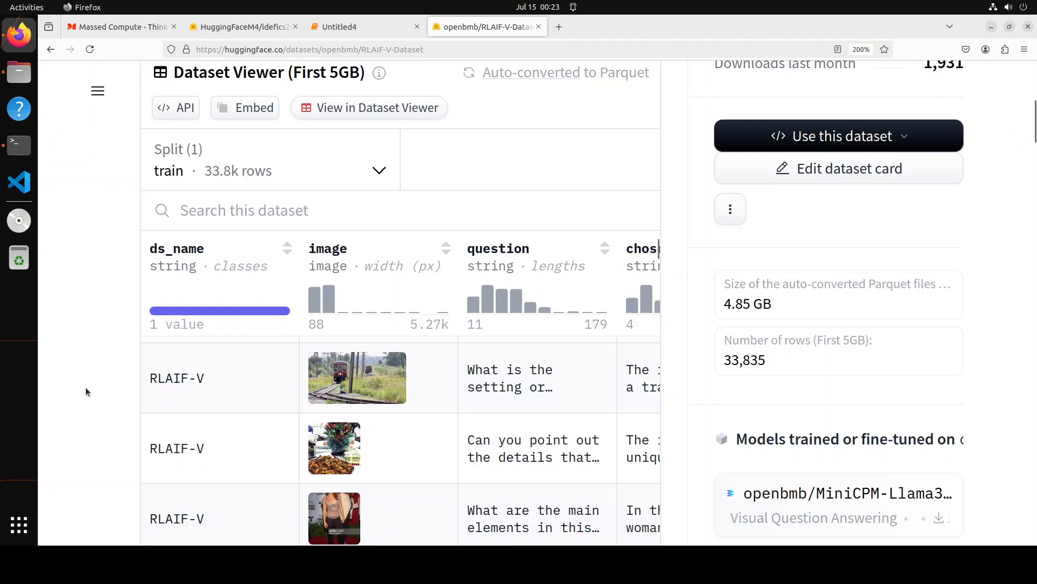
scroll("down", 3)
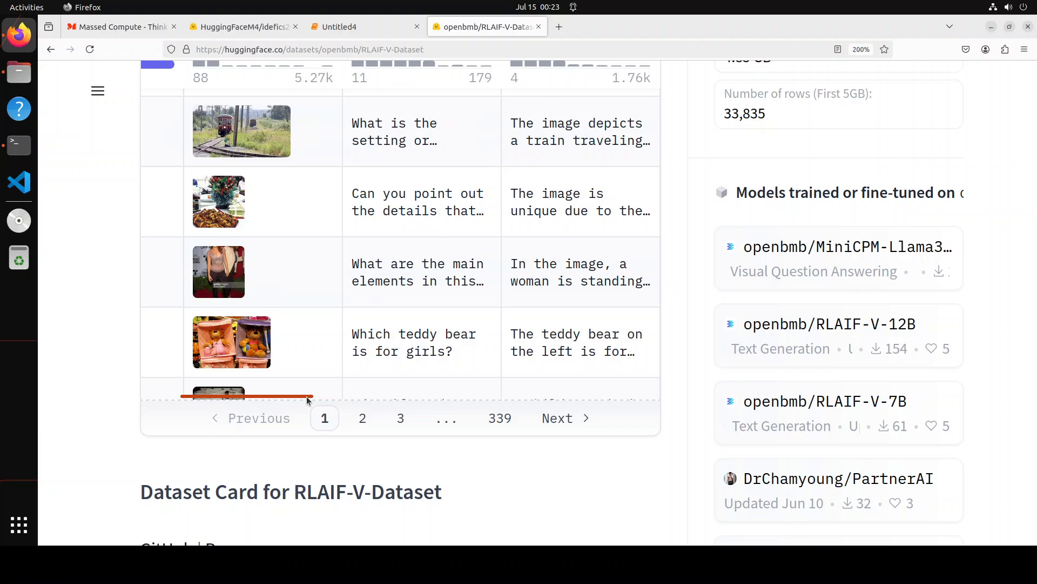
scroll("right", 3)
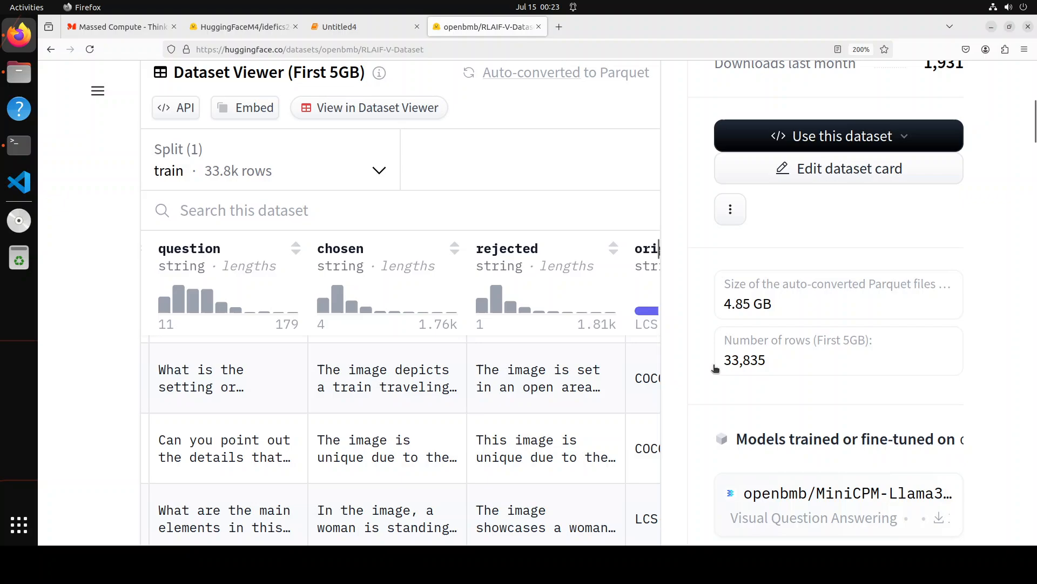
scroll("down", 3)
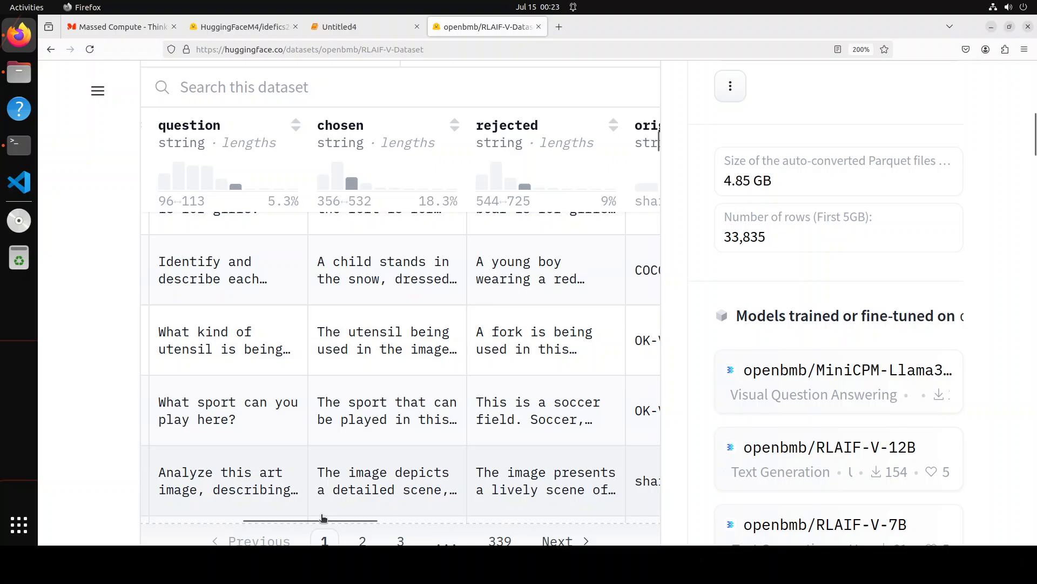
left_click_drag(324, 519, 387, 519)
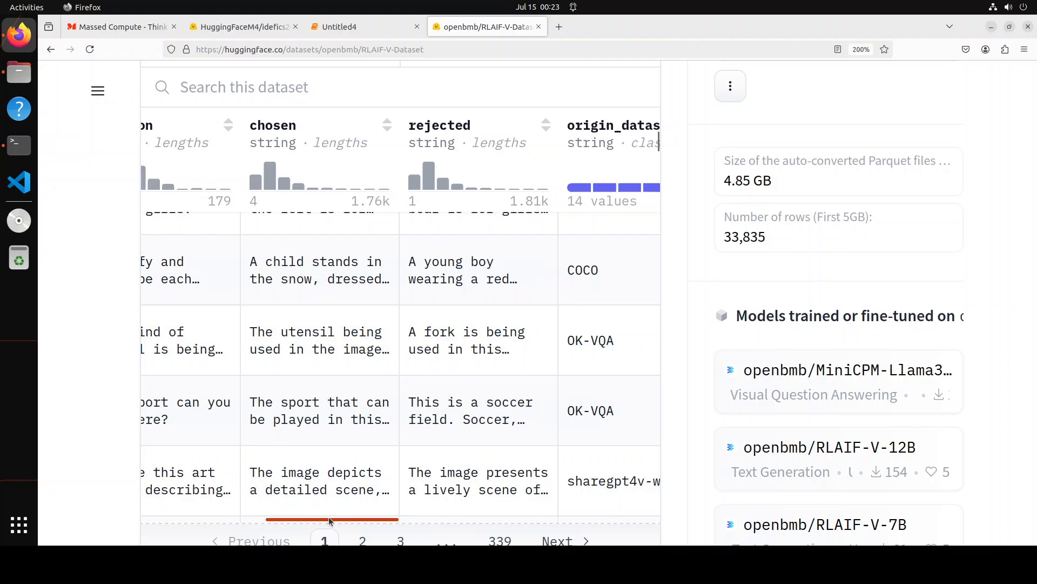
left_click_drag(330, 520, 285, 520)
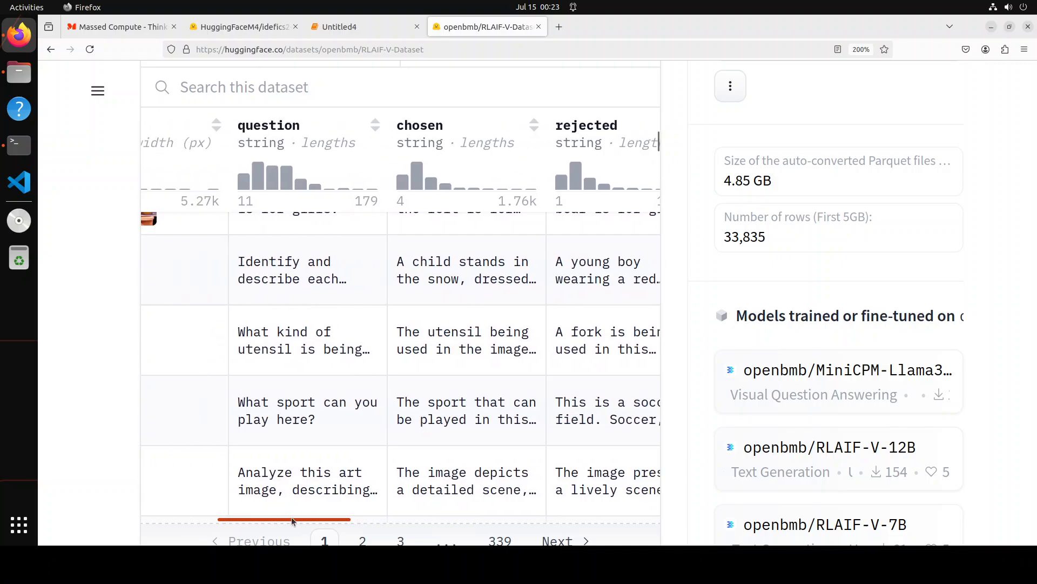
scroll("left", 3)
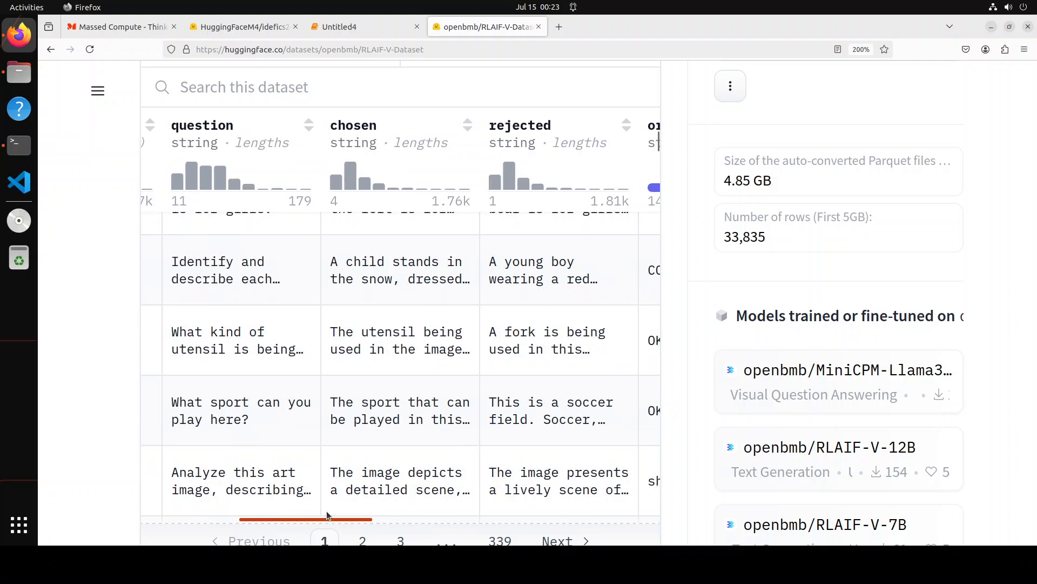
scroll("right", 3)
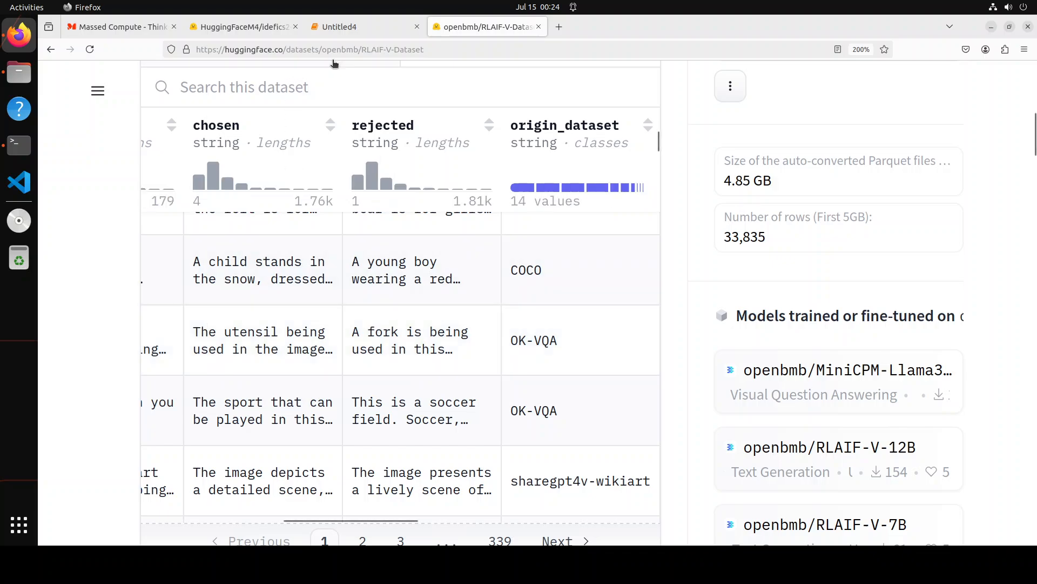
left_click(339, 27)
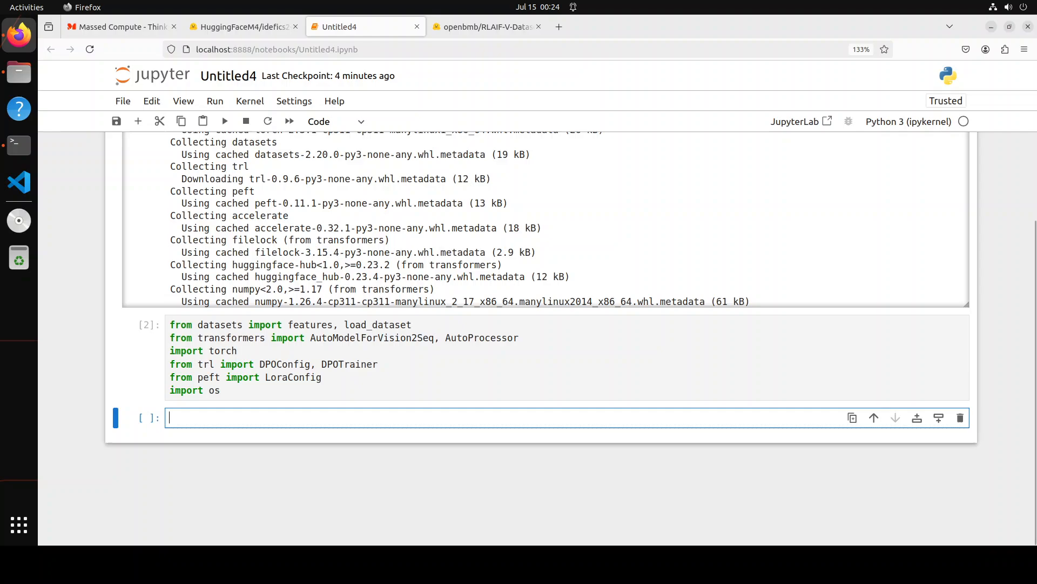
Step: Load the openbmb/RLAIF-V-Dataset train split at 1% with load_dataset
type("dataset = load_dataset(\"openbmb/RLAIF-V-Dataset\", split=\"train[:1%]\")")
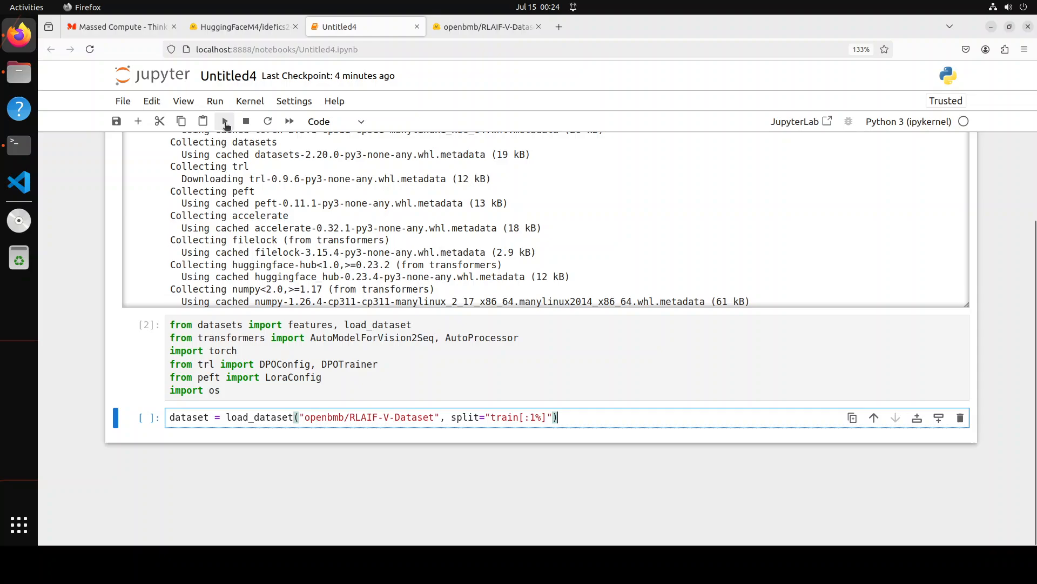
left_click(224, 121)
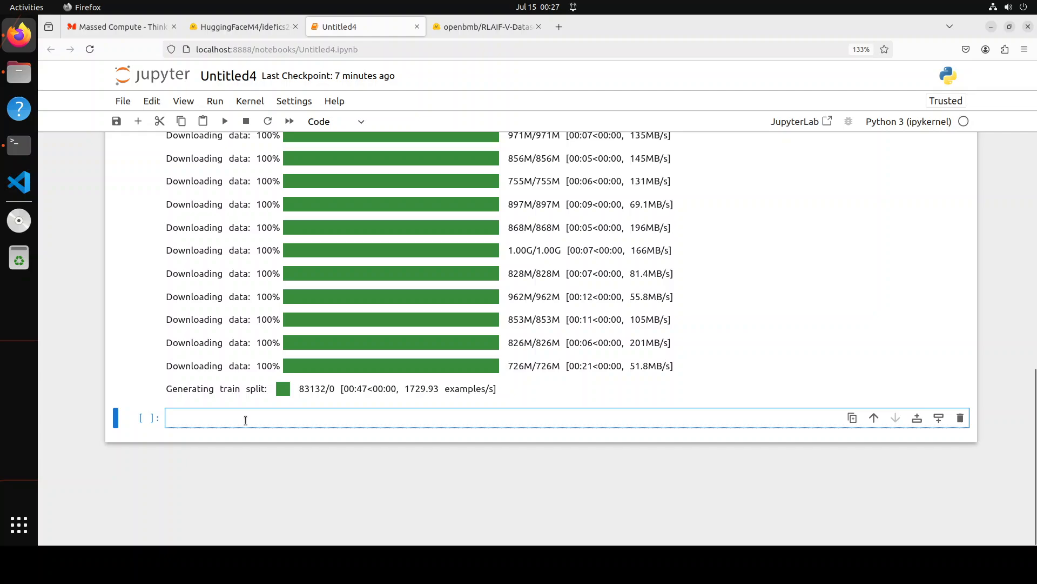
Step: Read dataset[1] as sample, then add !pip install Pillow and rerun the cell
type("sample = dataset[1]")
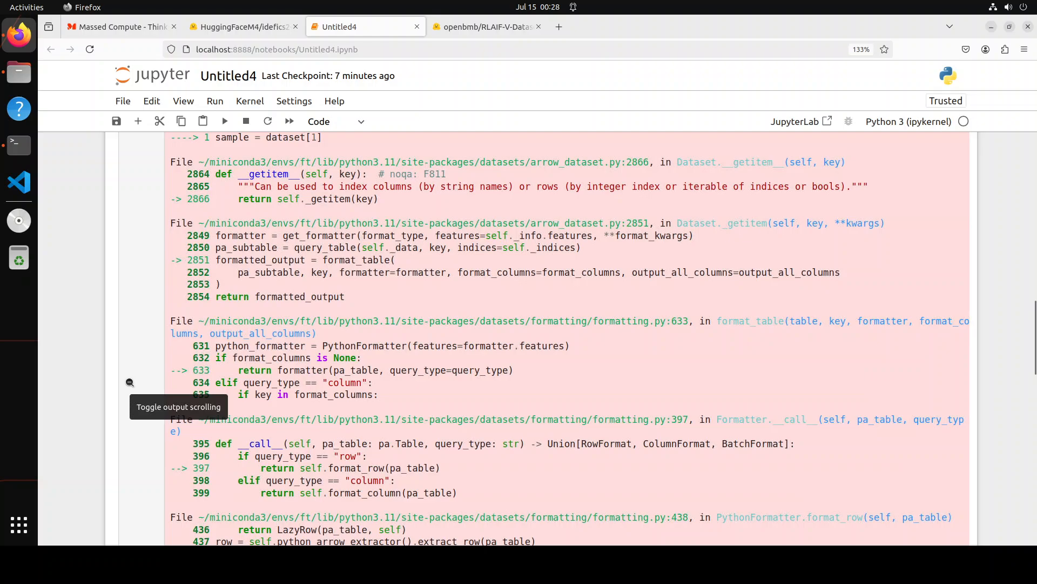
scroll("down", 3)
type("!pip install Pillow")
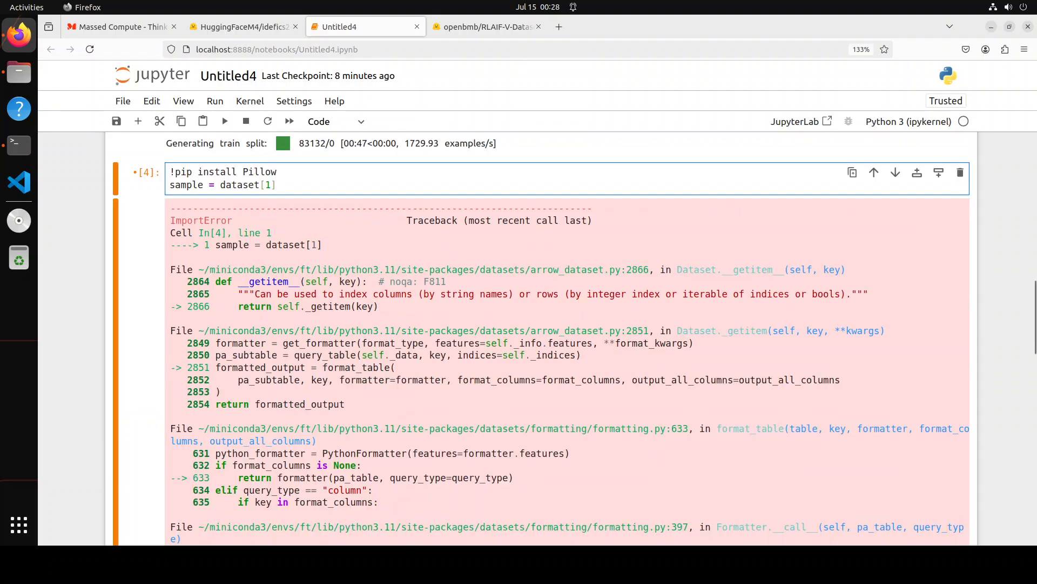
left_click(224, 121)
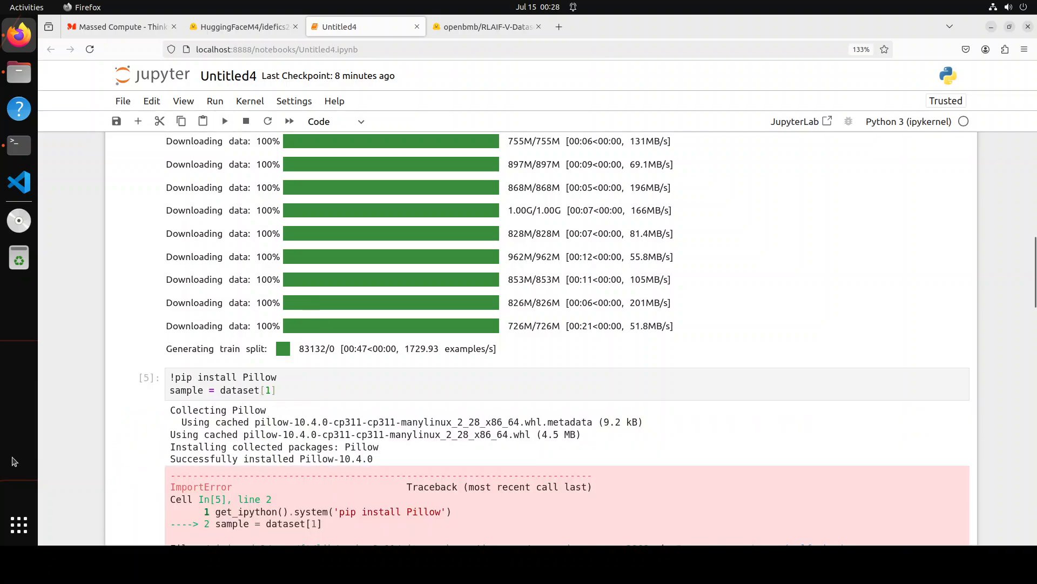
Step: Show sample["image"] twice, closing the union label exhibit photo each time
scroll("down", 3)
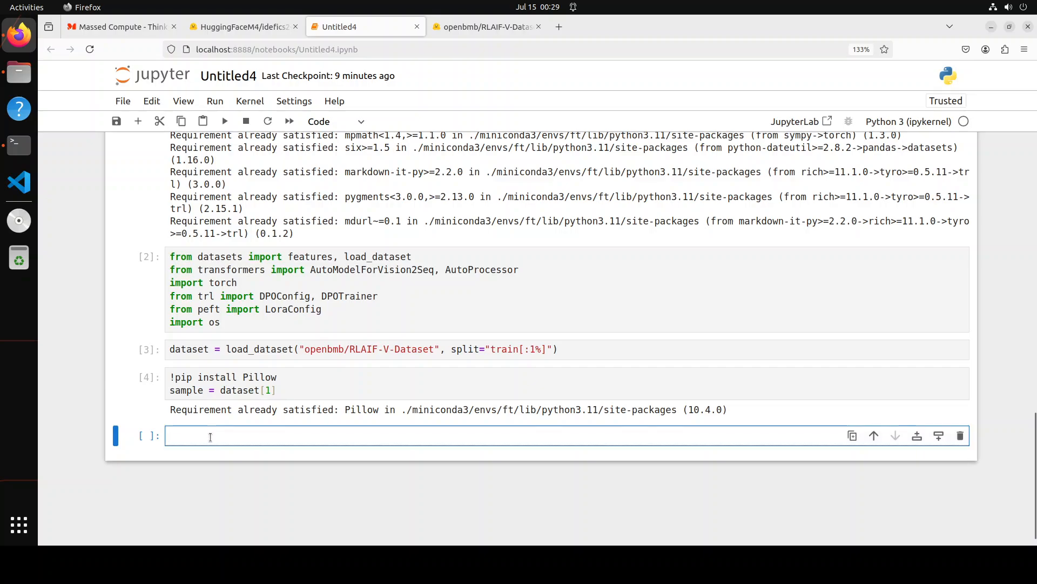
type("sample[\"image\"].show()")
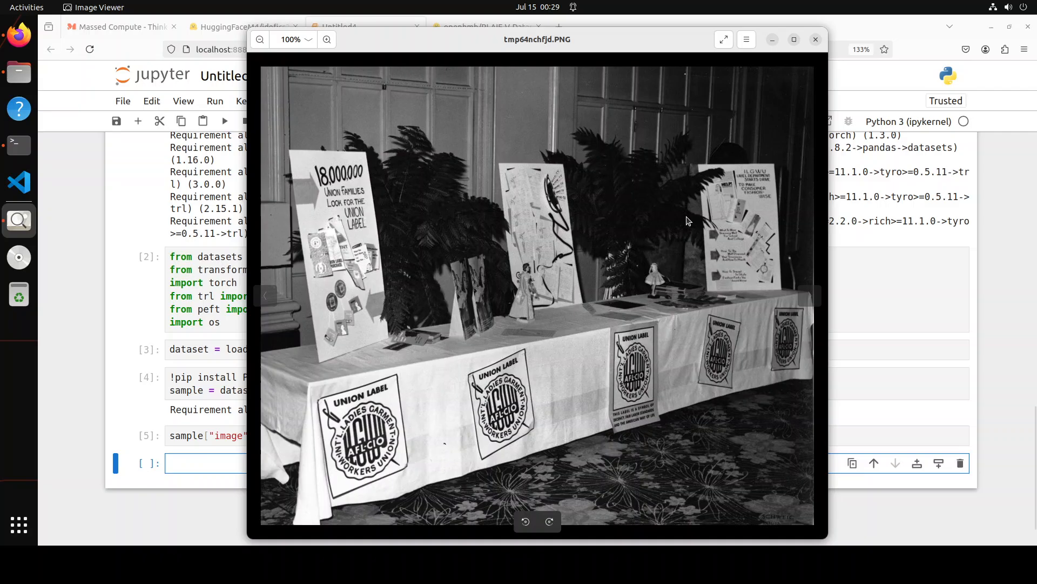
mouse_move(400, 322)
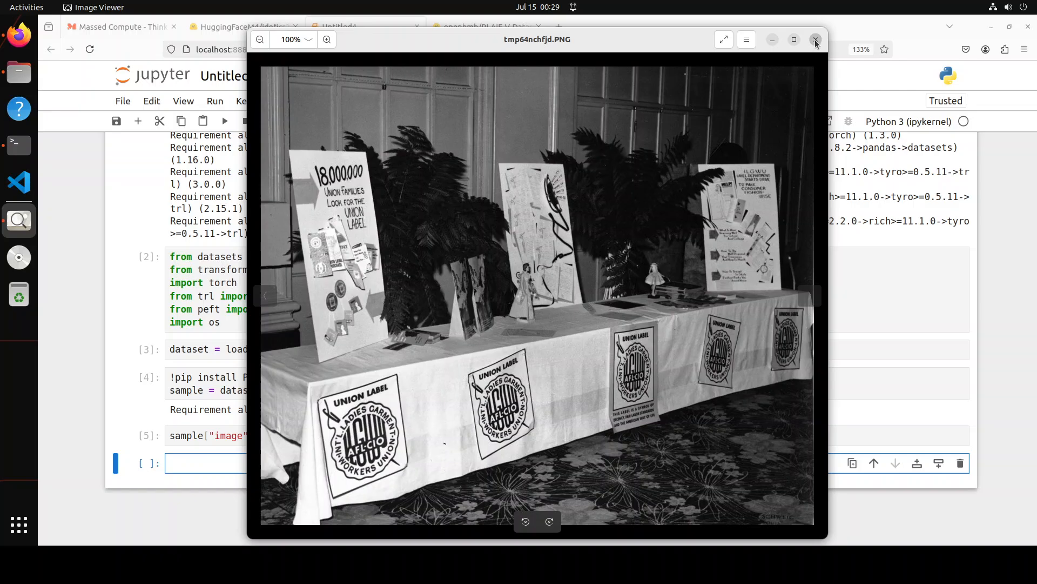
left_click(816, 40)
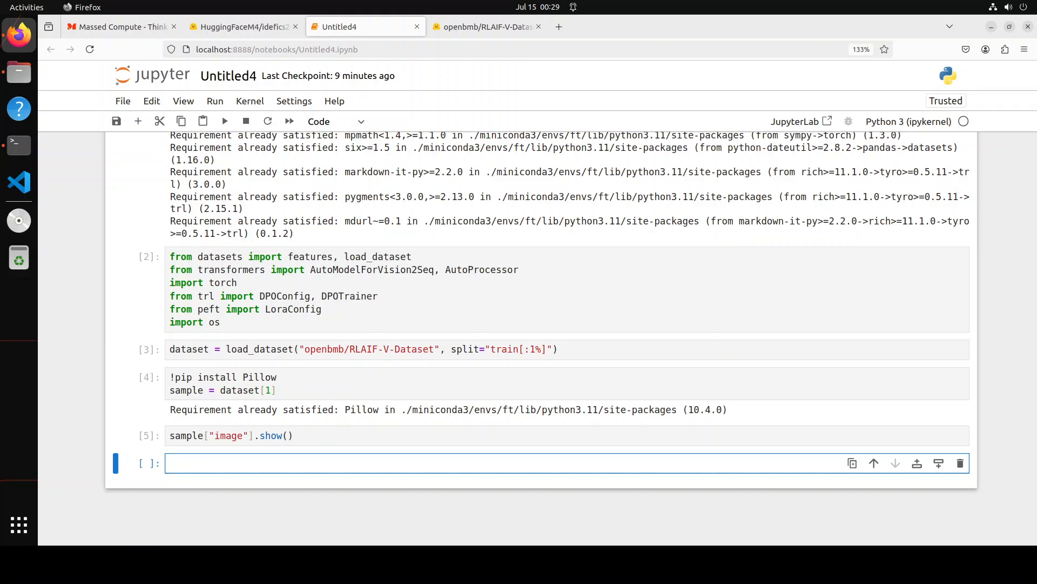
type("sample[\"image\"].show()")
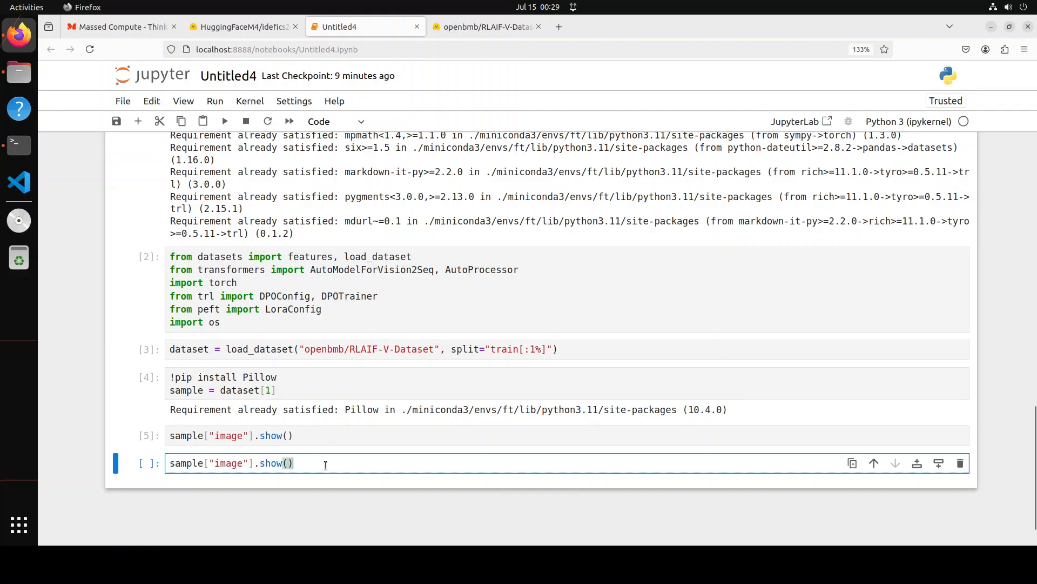
left_click(225, 121)
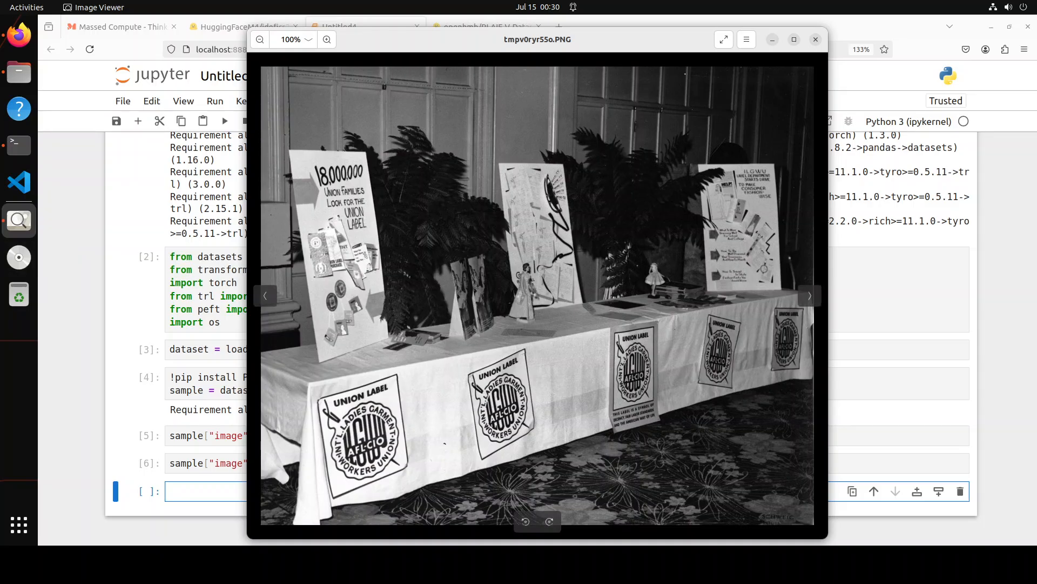
left_click(815, 39)
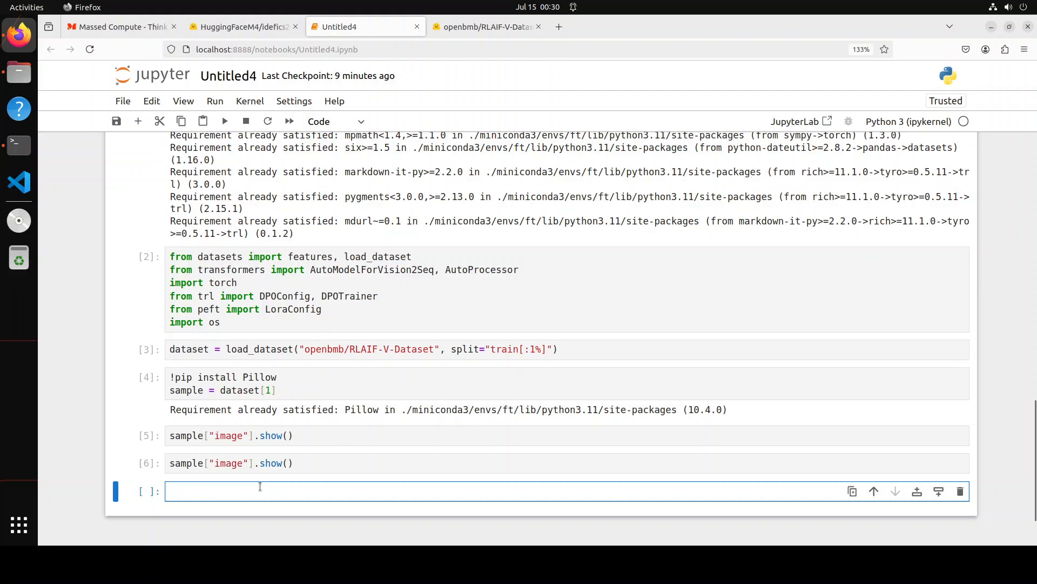
Step: Print sample["question"], sample["rejected"] and sample["chosen"] in separate cells
type("sample[\"question\"]")
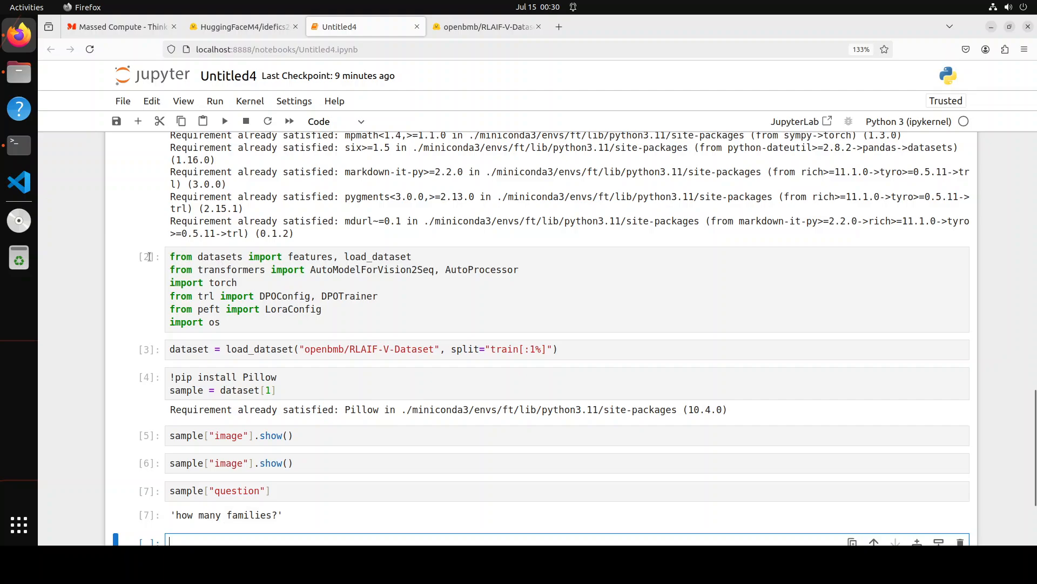
scroll("down", 3)
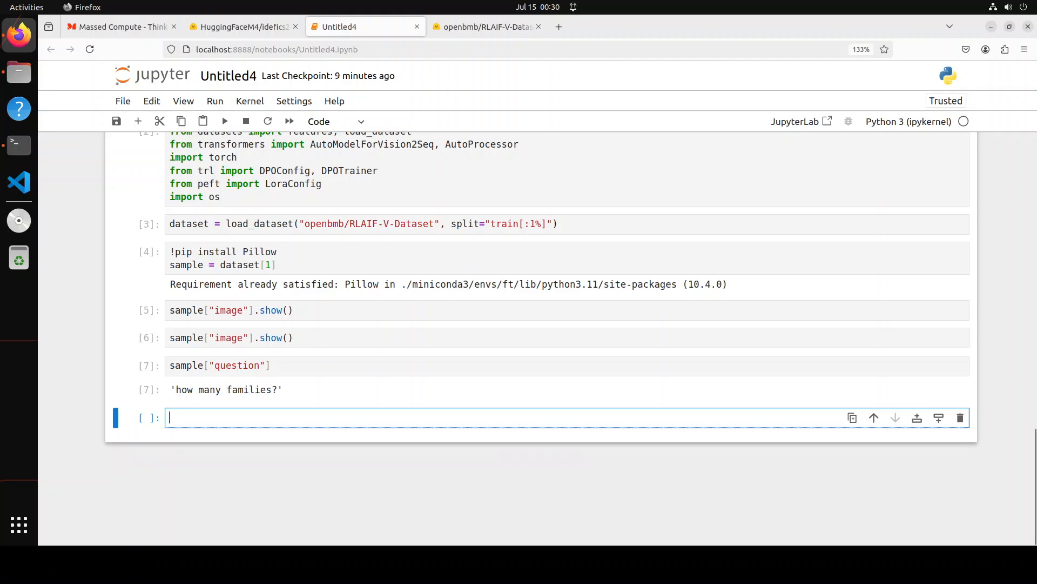
type("sample[\"rejected\"]")
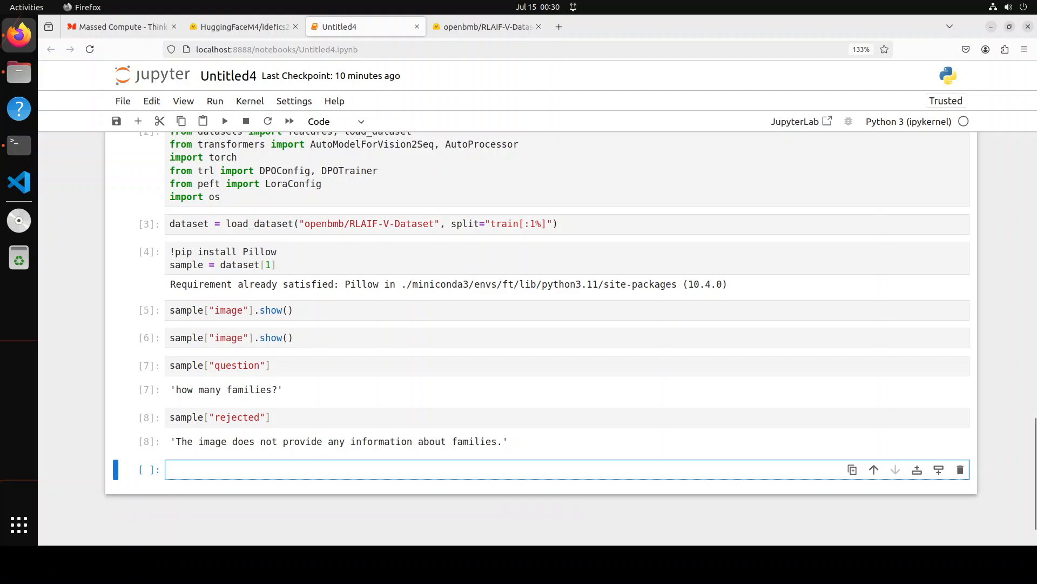
type("sample[\"chosen\"]")
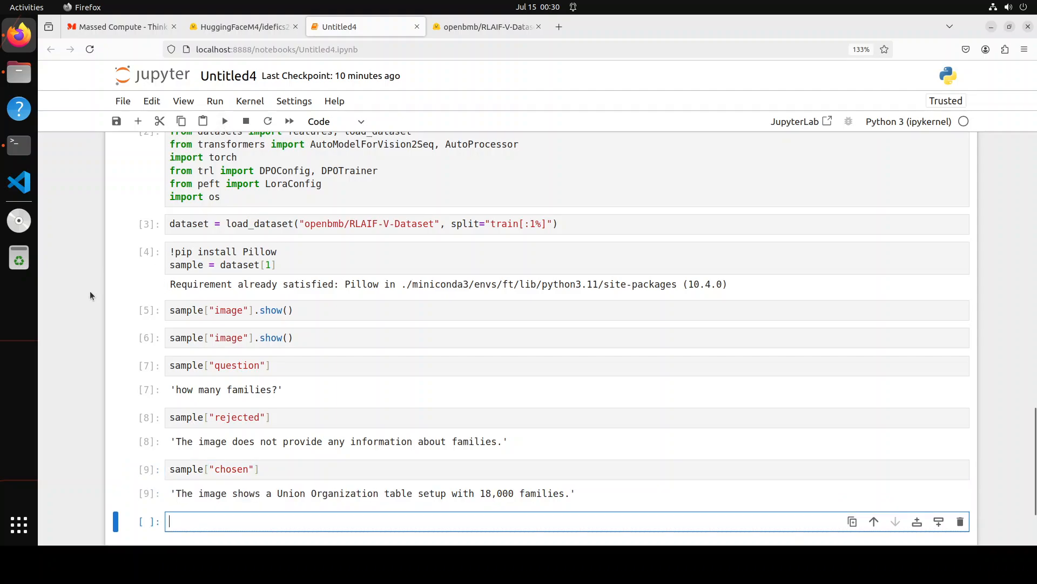
scroll("down", 3)
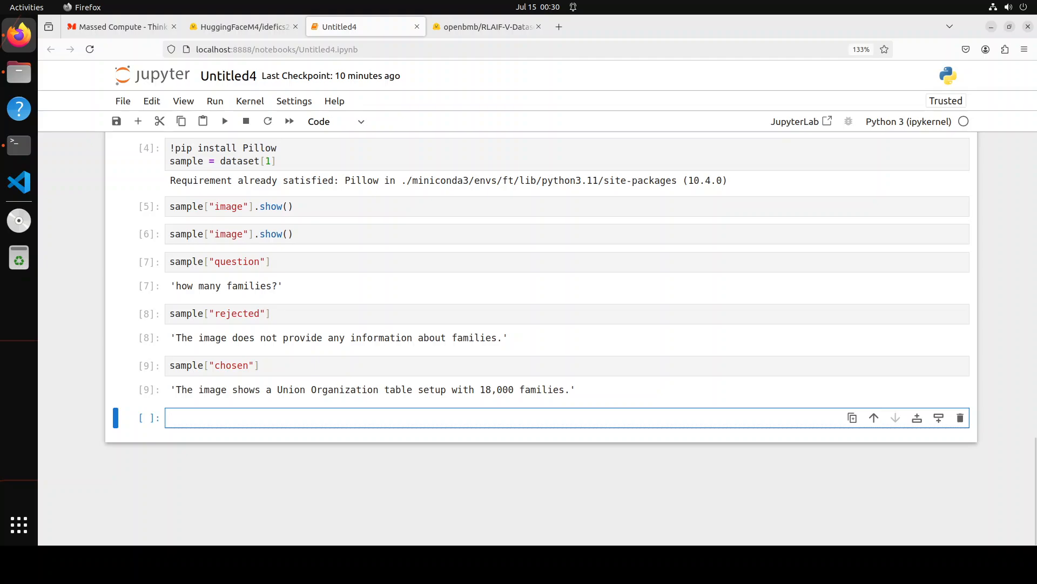
type("sample[\"chosen\"]")
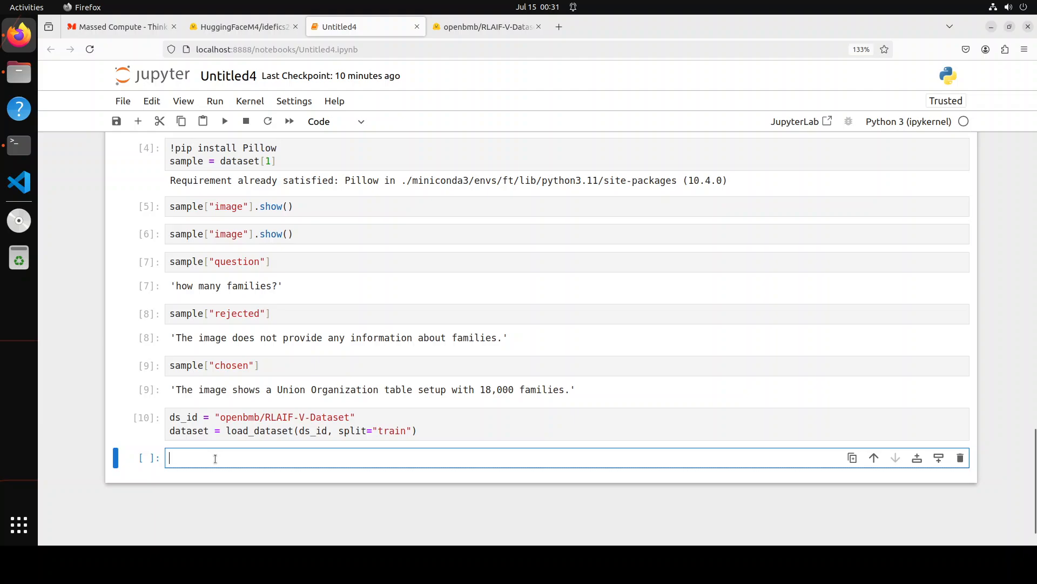
Step: Display the 83132-row train split, then shuffle with seed 42 and select 500 rows
type("dataset")
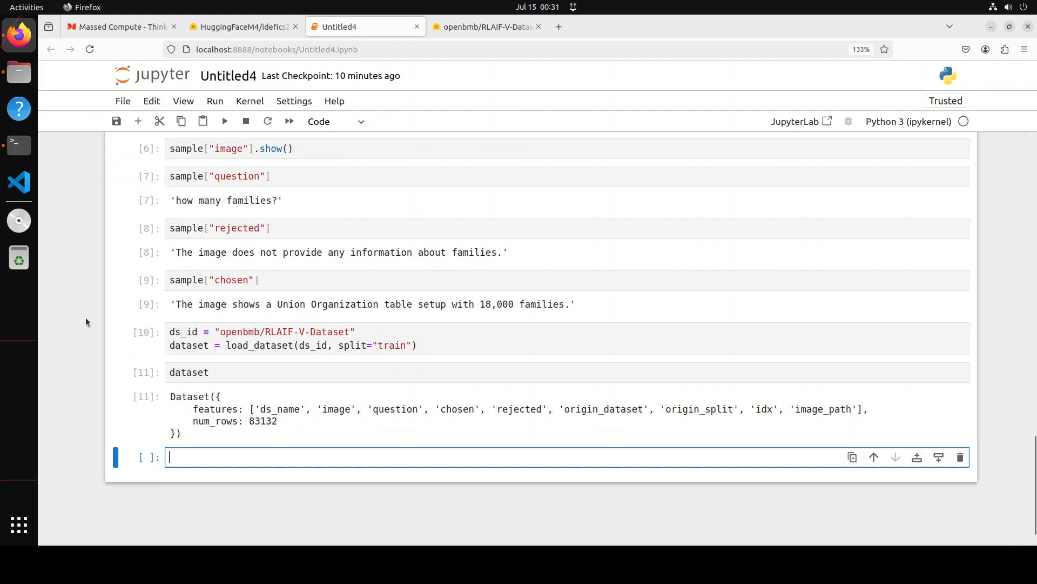
scroll("down", 3)
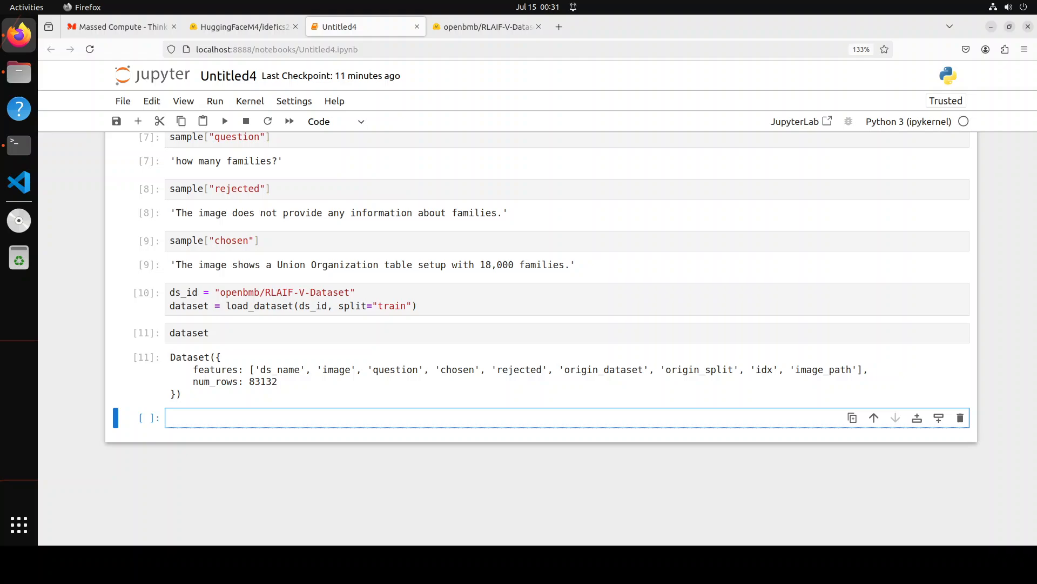
left_click(265, 417)
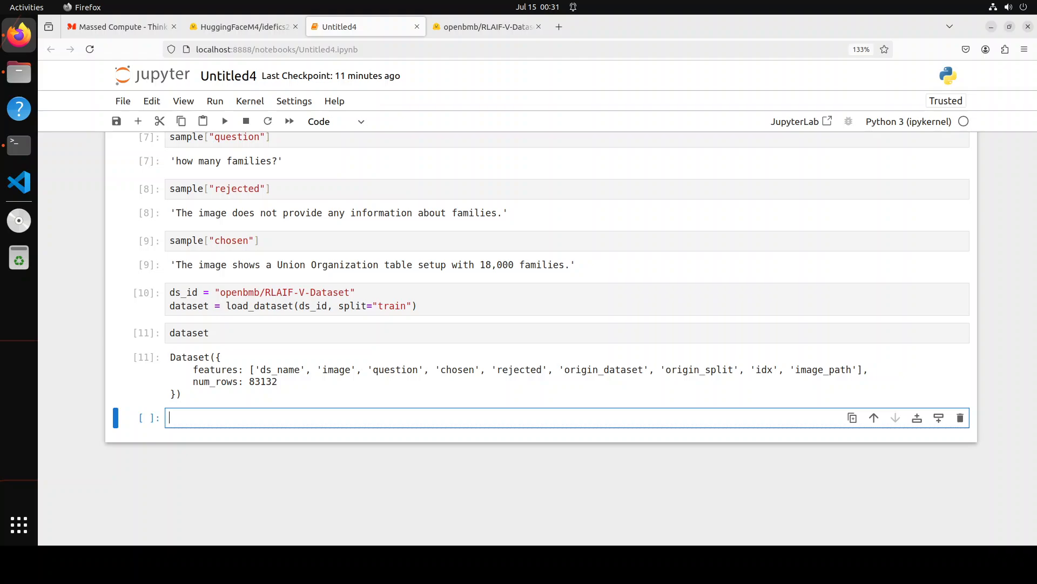
mouse_move(243, 415)
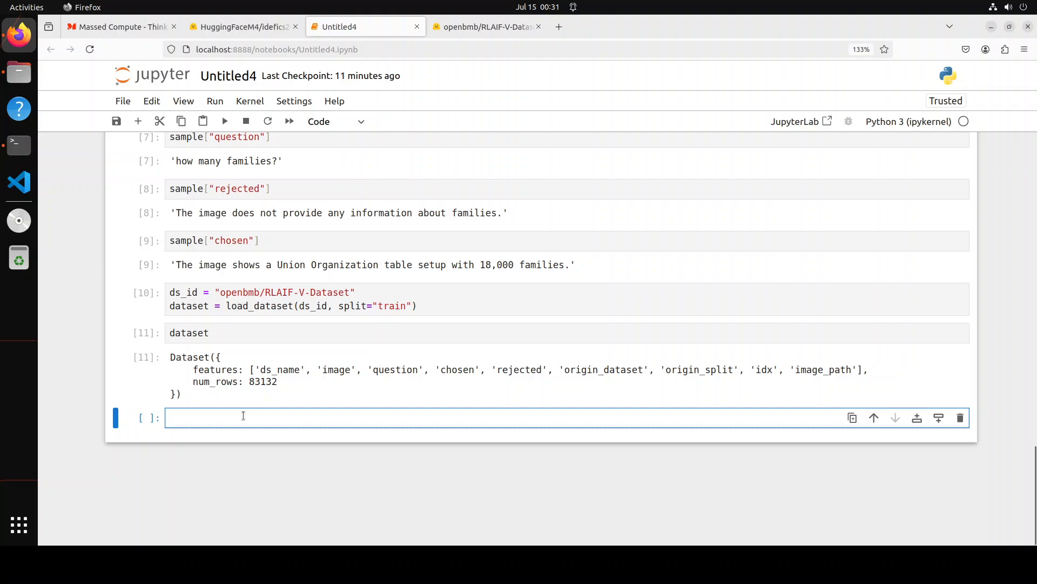
type("dataset = dataset.shuffle(seed=42).select(range(20000))")
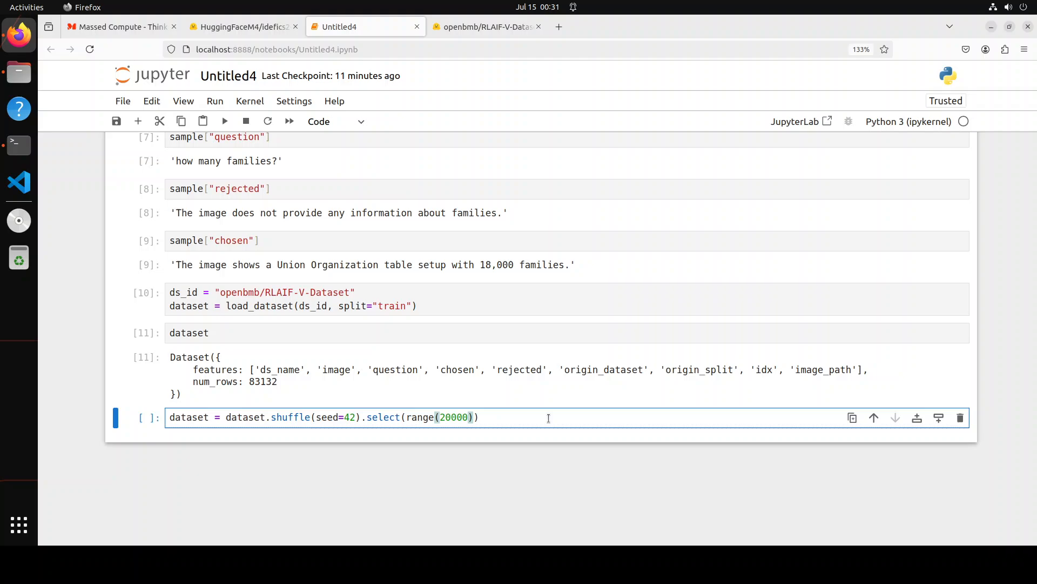
key("Backspace")
type("1")
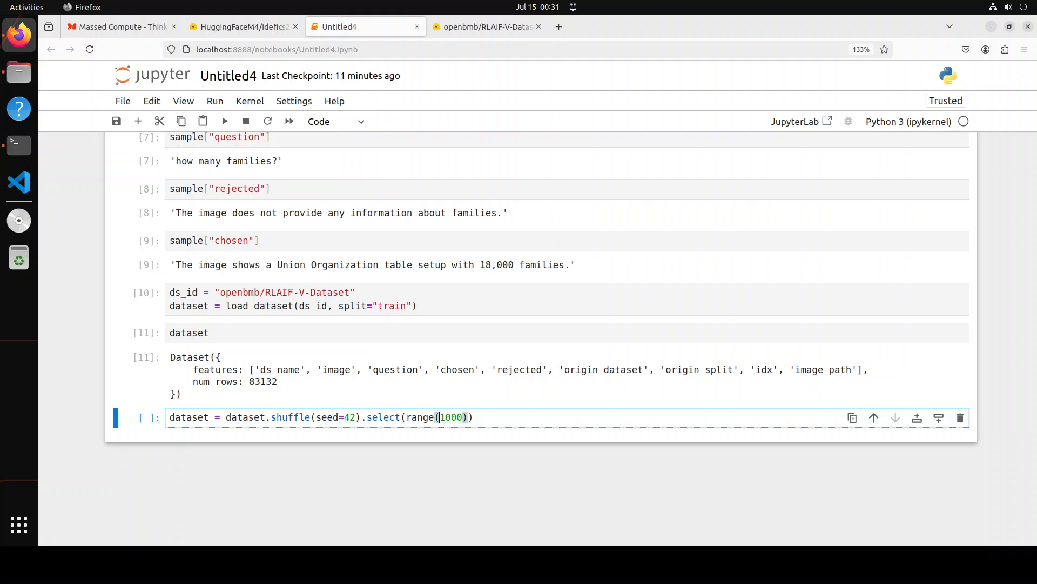
key("BackSpace")
type("5")
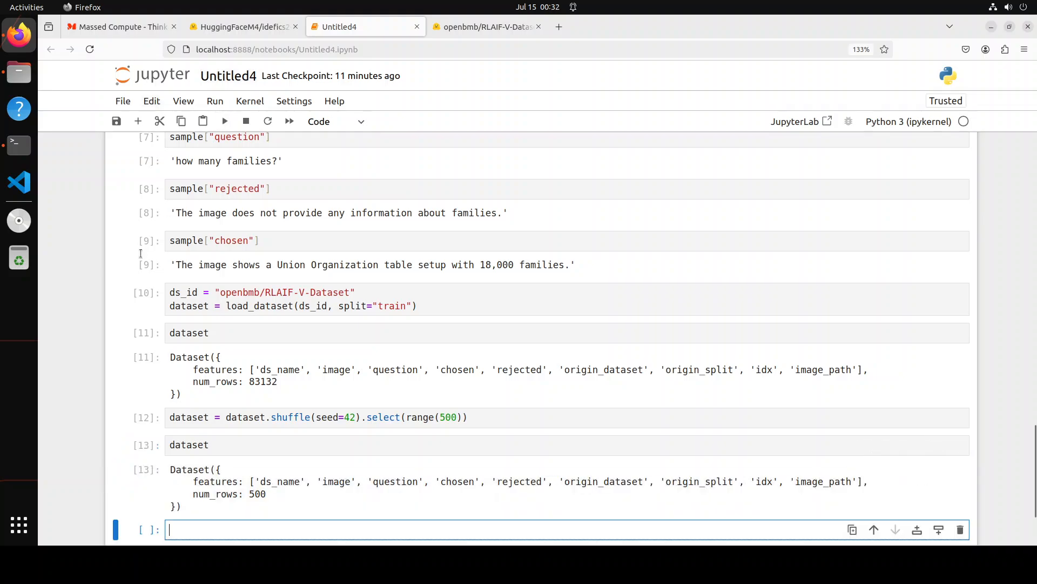
Step: Select 100 shuffled examples and load HuggingFaceM4/idefics2-8b with its AutoProcessor
scroll("down", 3)
type("dataset = dataset.shuffle(seed=42).select(range(100))")
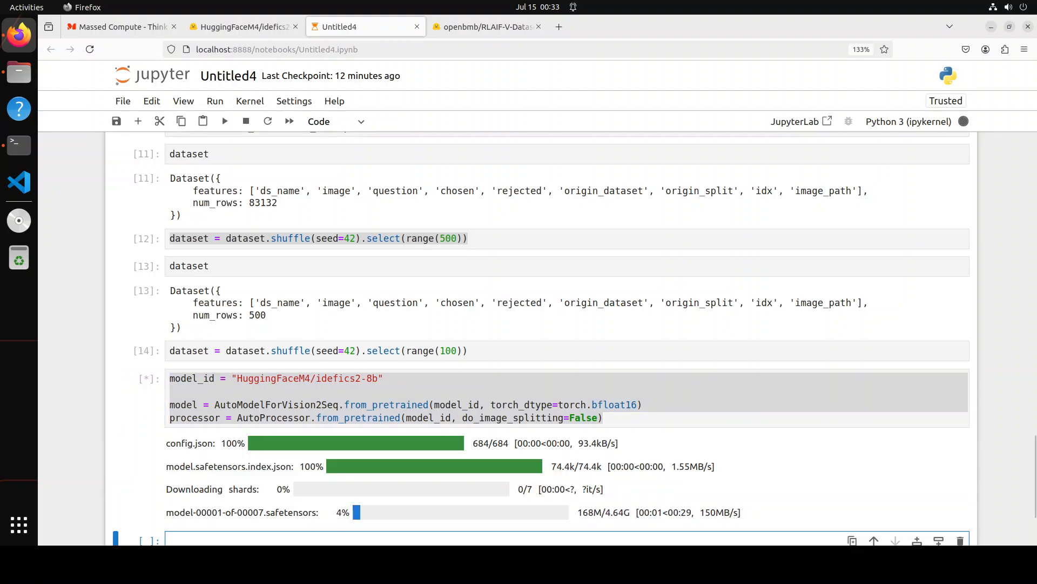
scroll("down", 3)
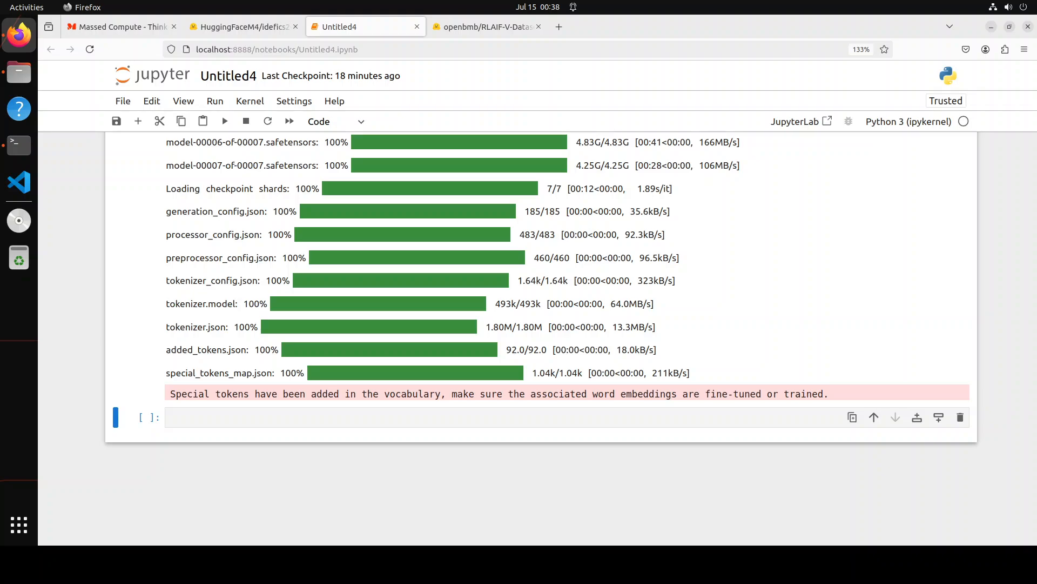
Step: Define format_ds with chat-template prompts and resized images, then map it with num_proc=os.cpu_count()
left_click(481, 417)
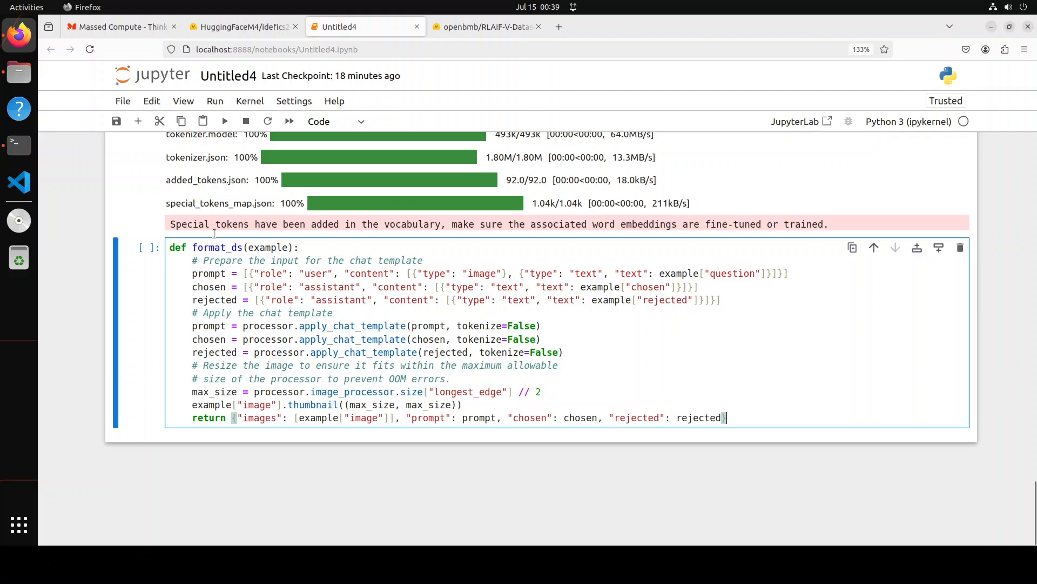
left_click(224, 121)
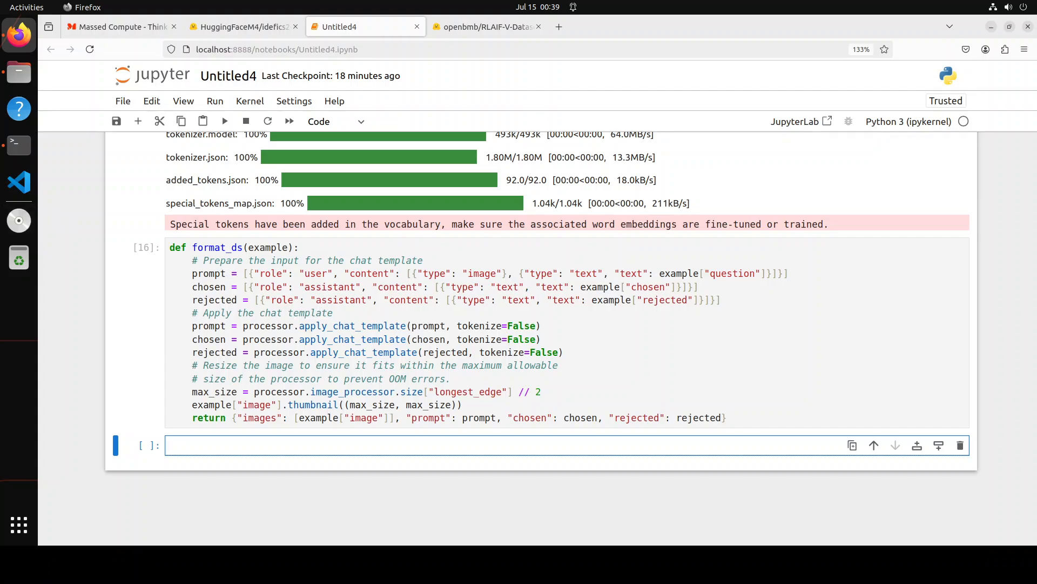
type("dataset = dataset.map(format_ds, remove_columns=dataset.column_names, num_proc=os.cpu_count())")
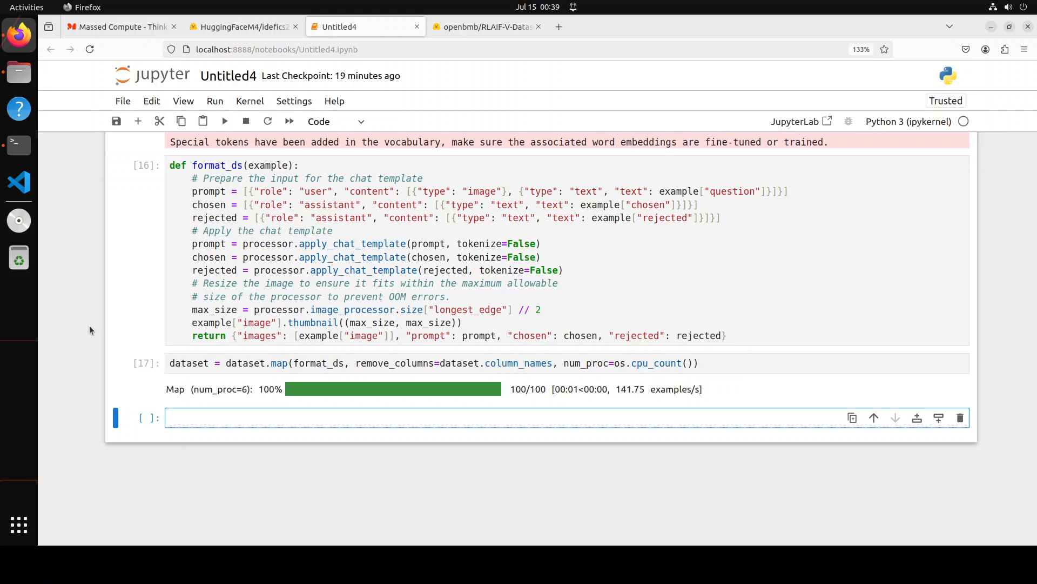
Step: Cast the dataset's images feature to Sequence(Image(decode=True)) using f = dataset.features
left_click(265, 418)
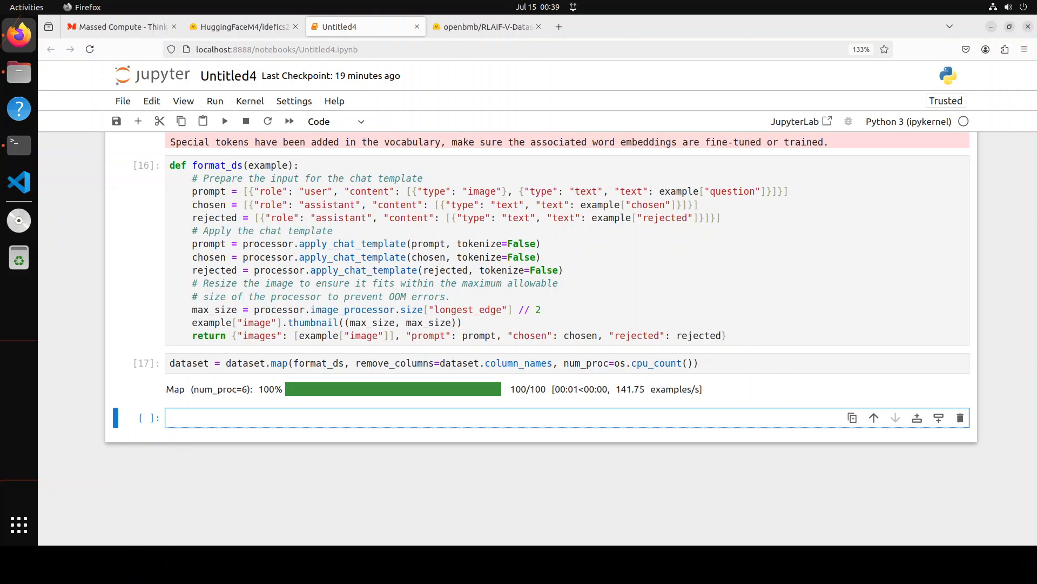
left_click(265, 417)
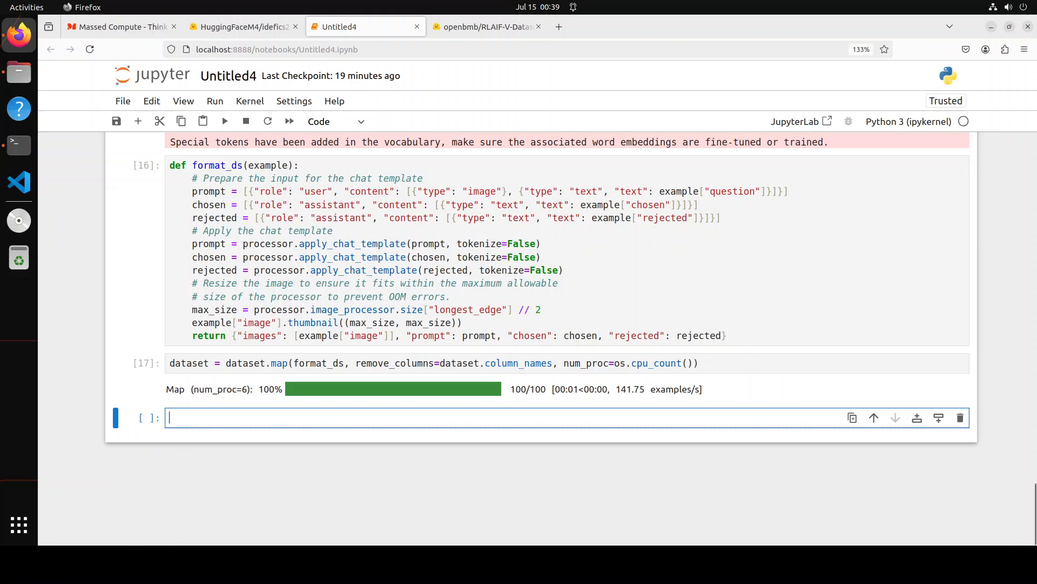
type("f = dataset.features")
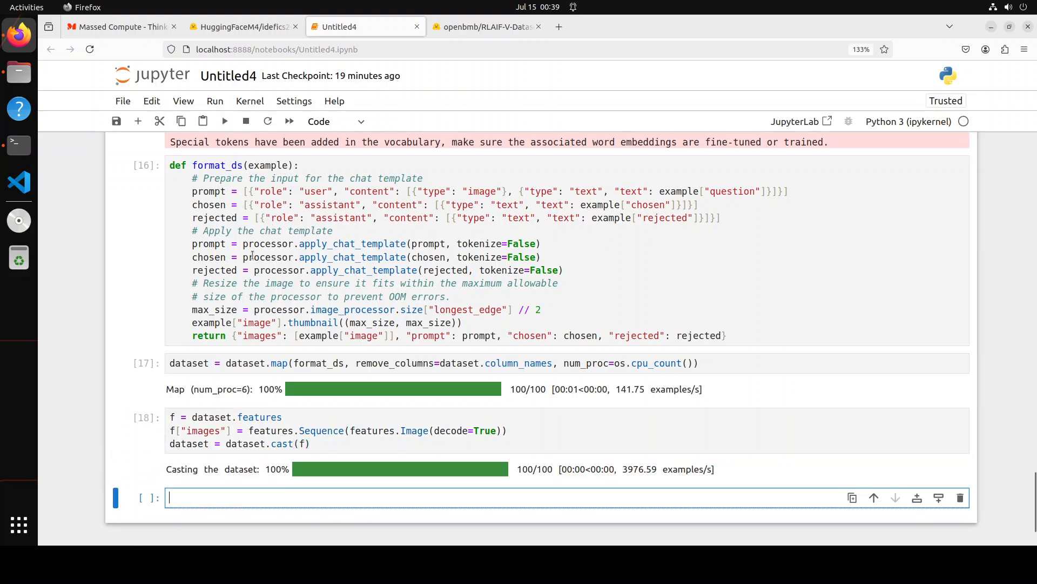
scroll("down", 3)
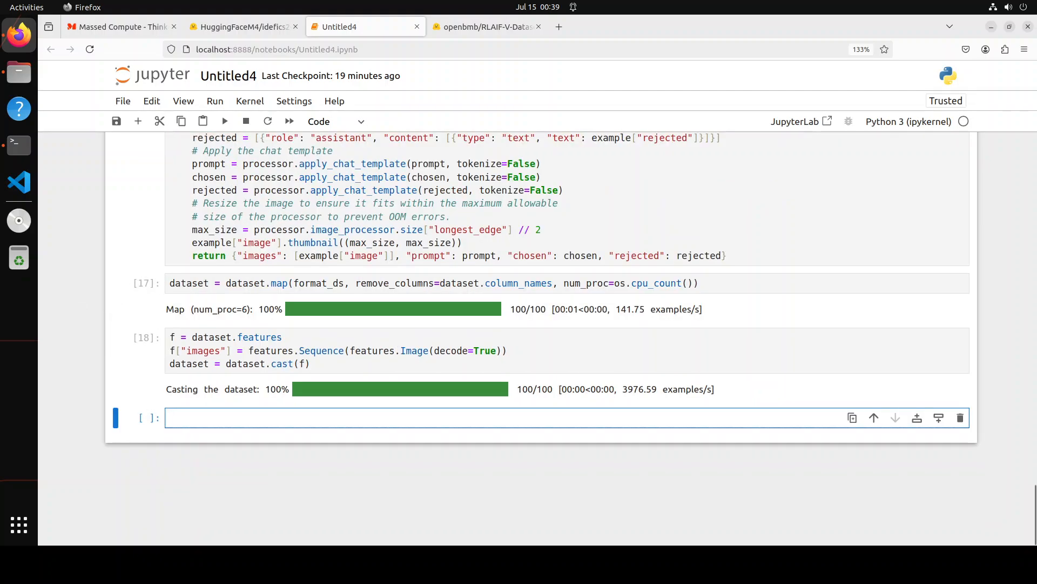
Step: Run a DPOConfig for idefics2-8b-dpo-rlaif-v with bf16, gradient checkpointing and 32 accumulation steps
left_click(397, 418)
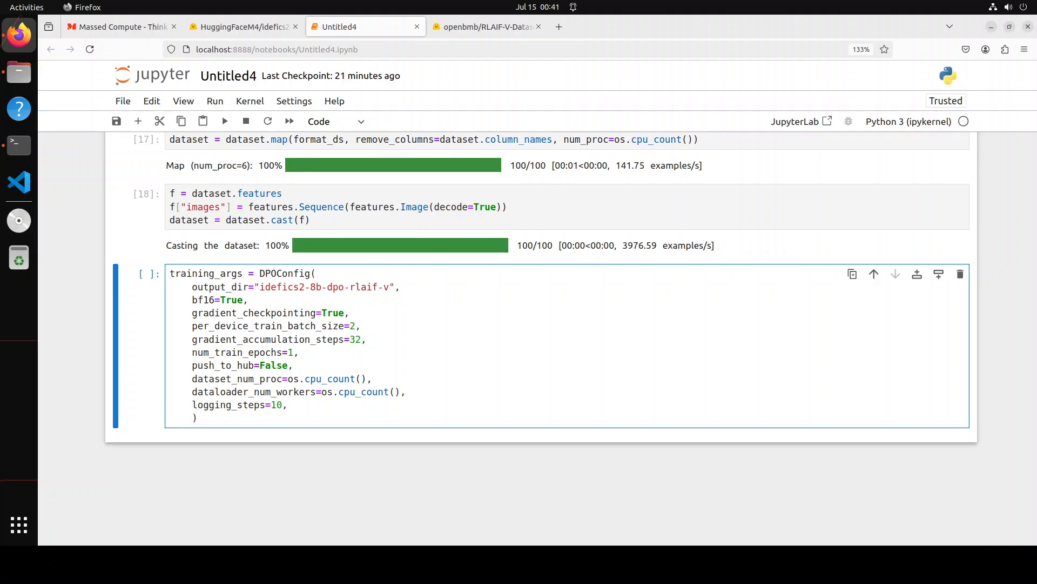
left_click(288, 365)
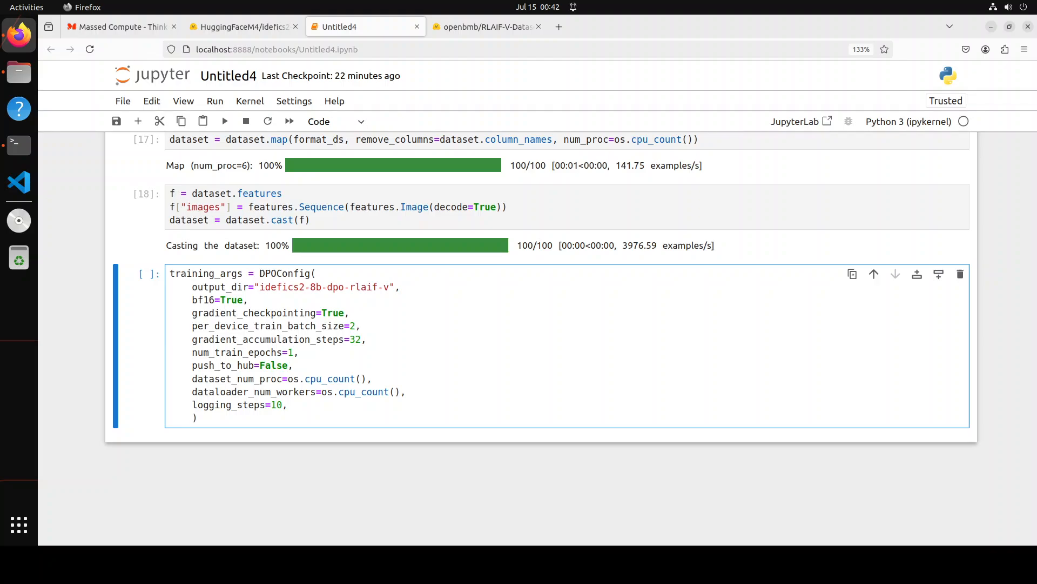
left_click(287, 365)
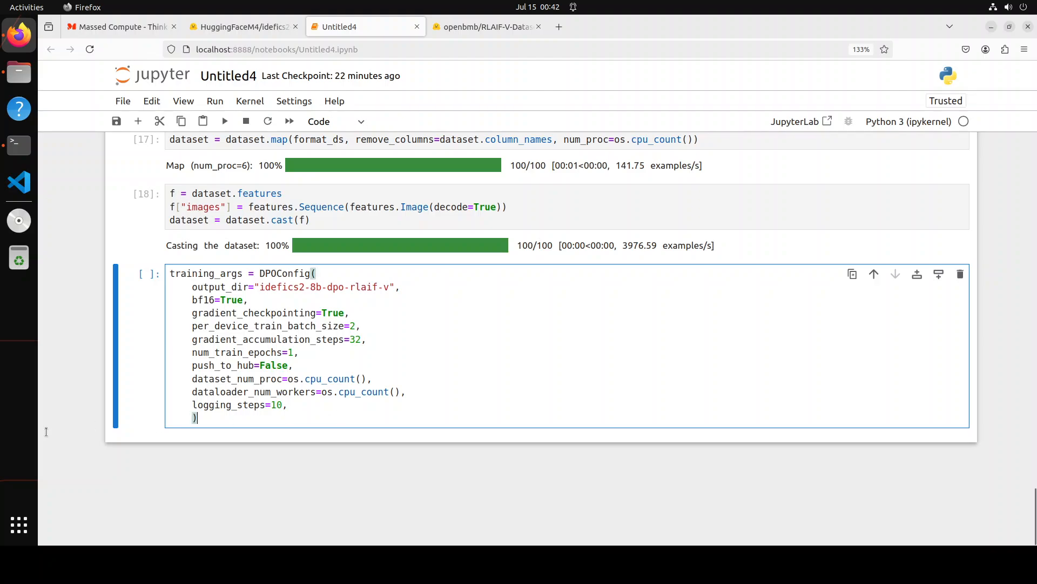
left_click(224, 121)
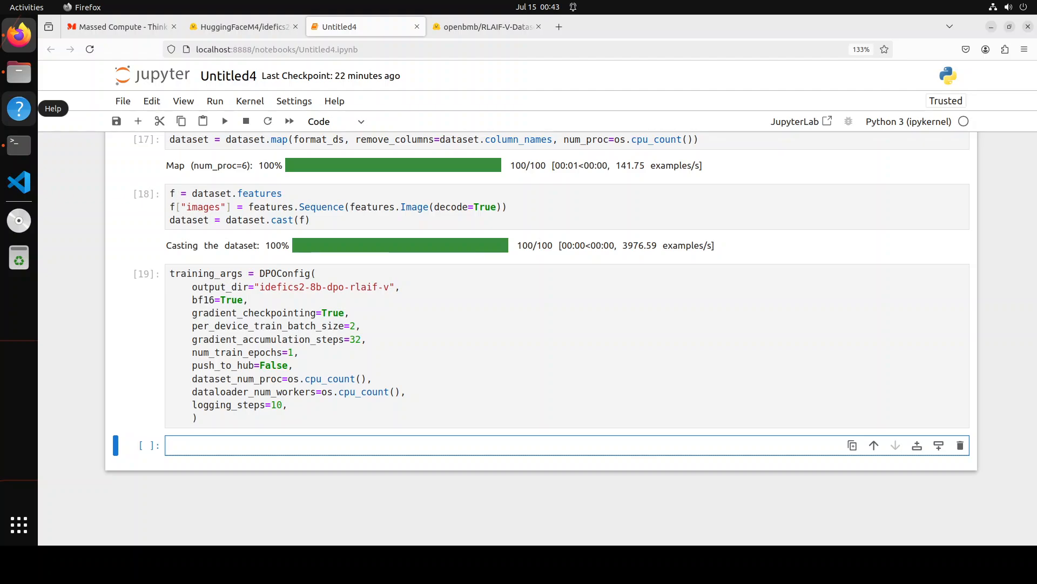
Step: Create the DPOTrainer with a LoRA all-linear peft_config, mapping all 100 examples
type("trainer = DPOTrainer(")
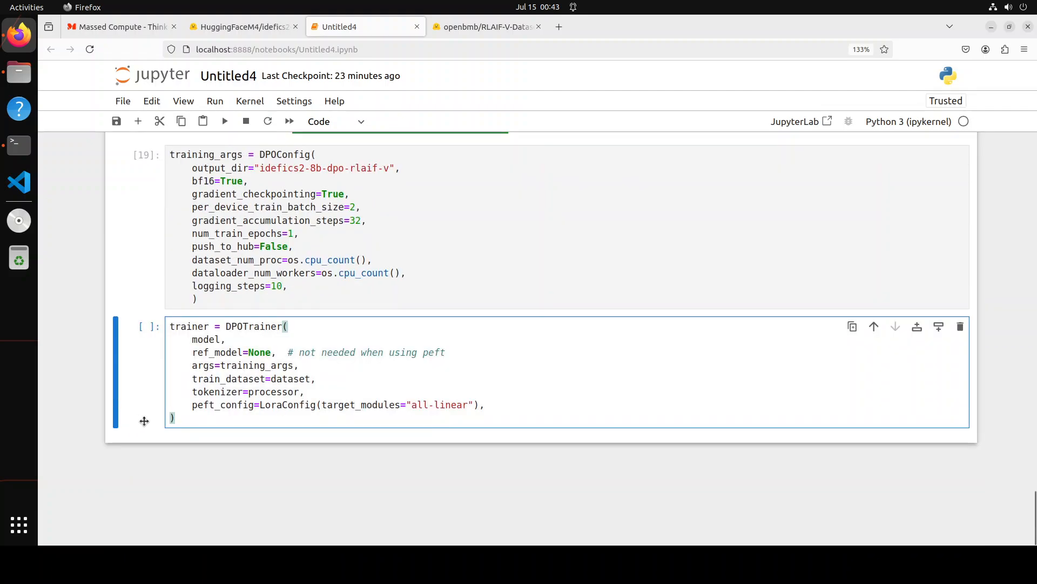
mouse_move(481, 412)
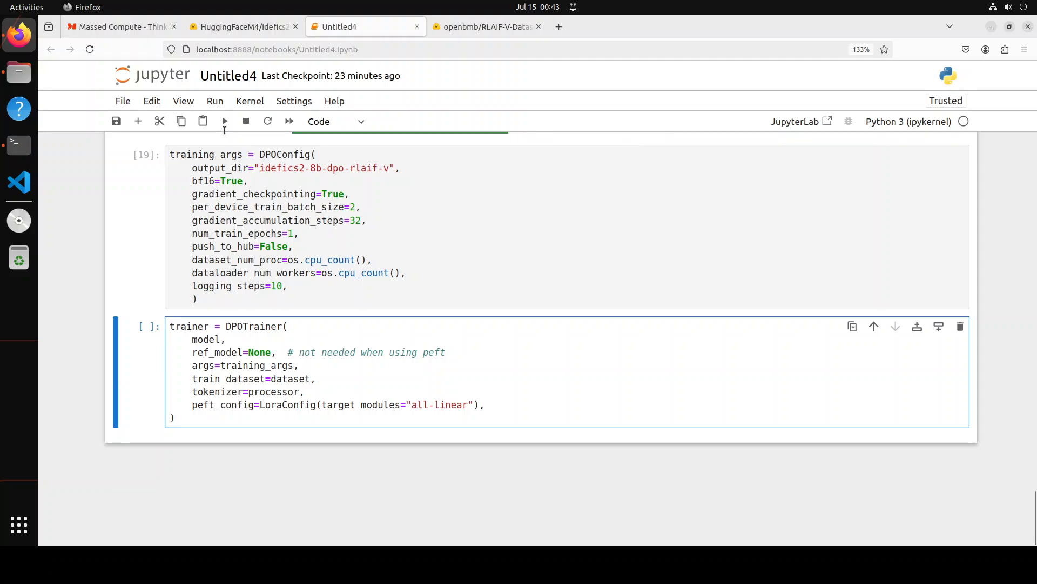
left_click(224, 121)
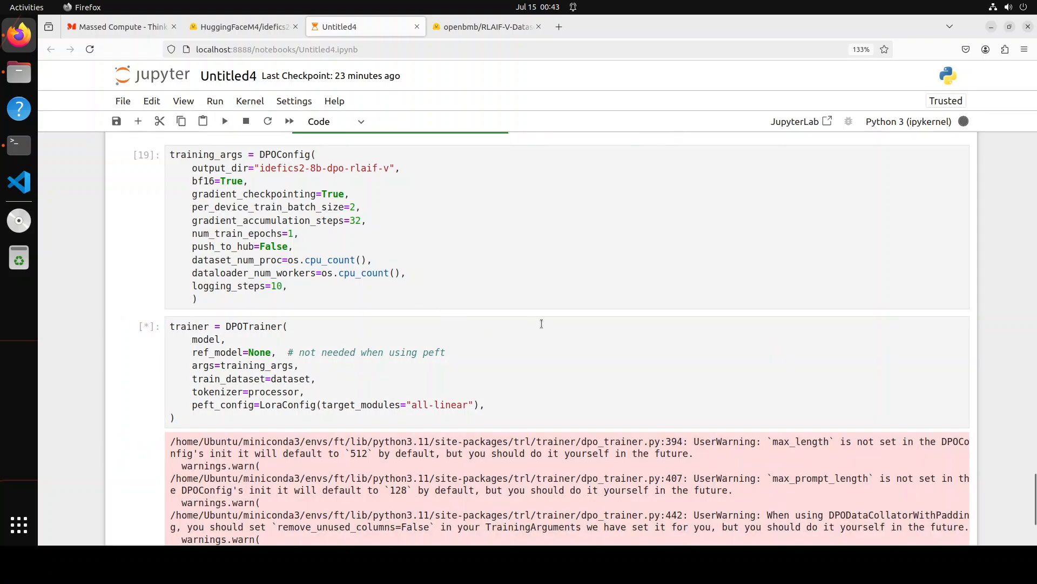
scroll("down", 3)
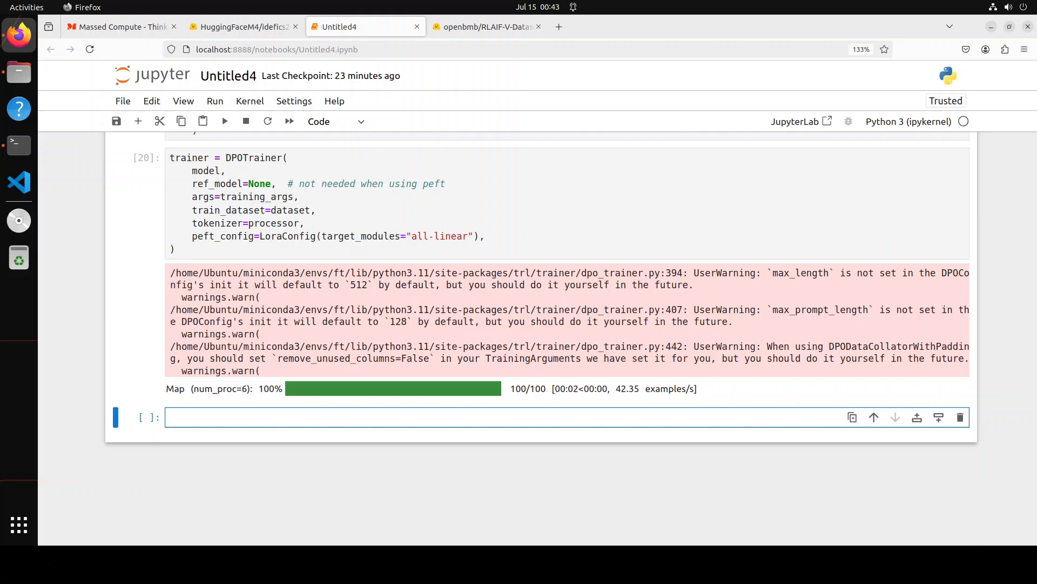
left_click(265, 417)
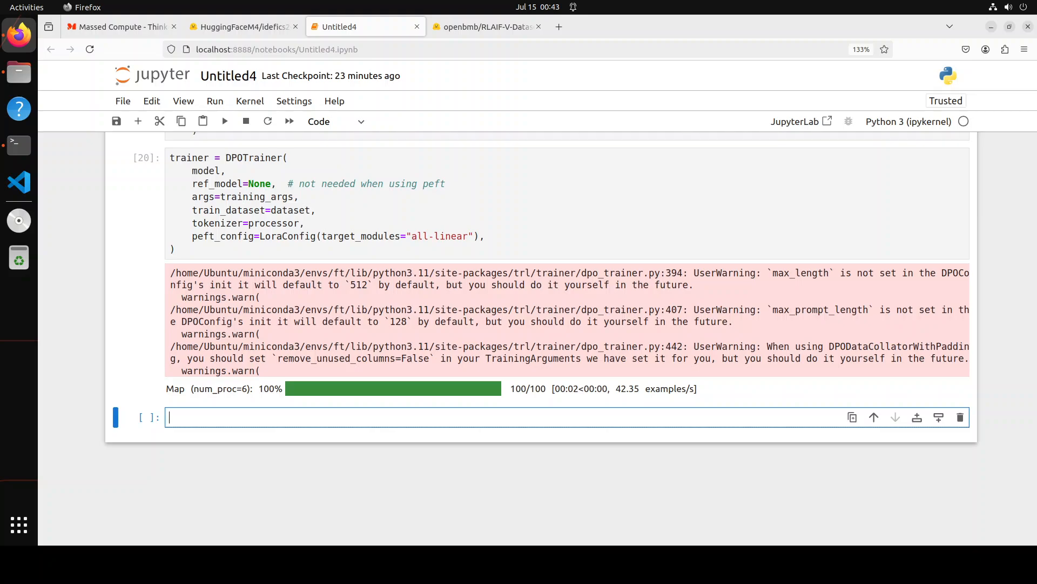
mouse_move(271, 416)
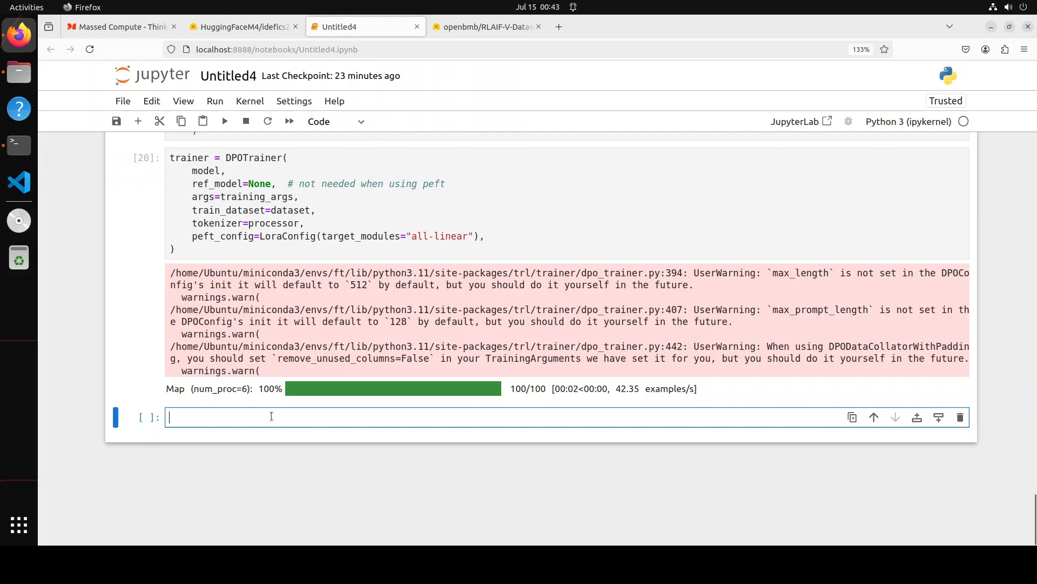
Step: Run trainer.train(), finishing one step with training loss about 0.693
type("trainer.train()")
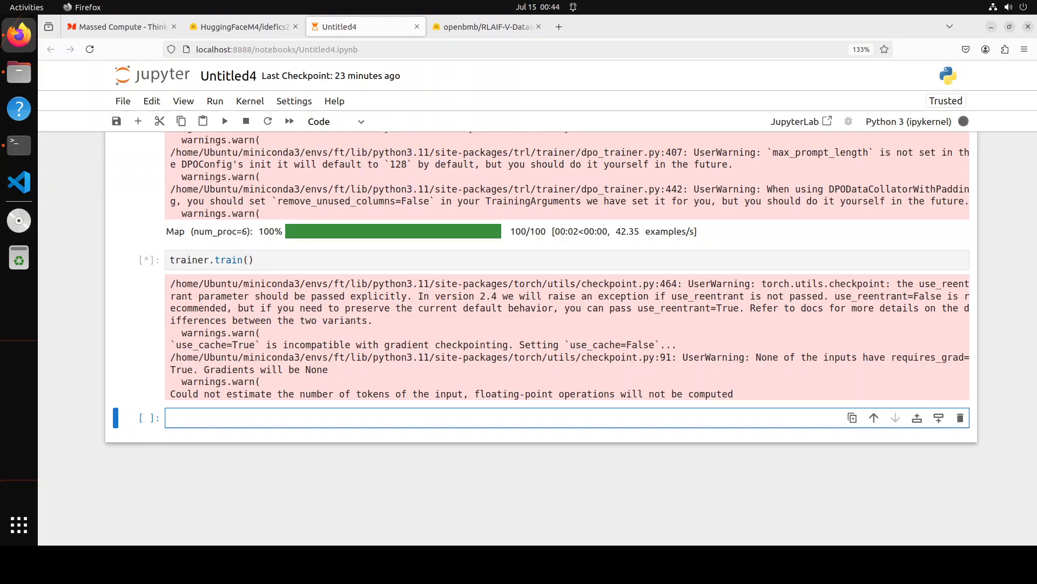
left_click(265, 418)
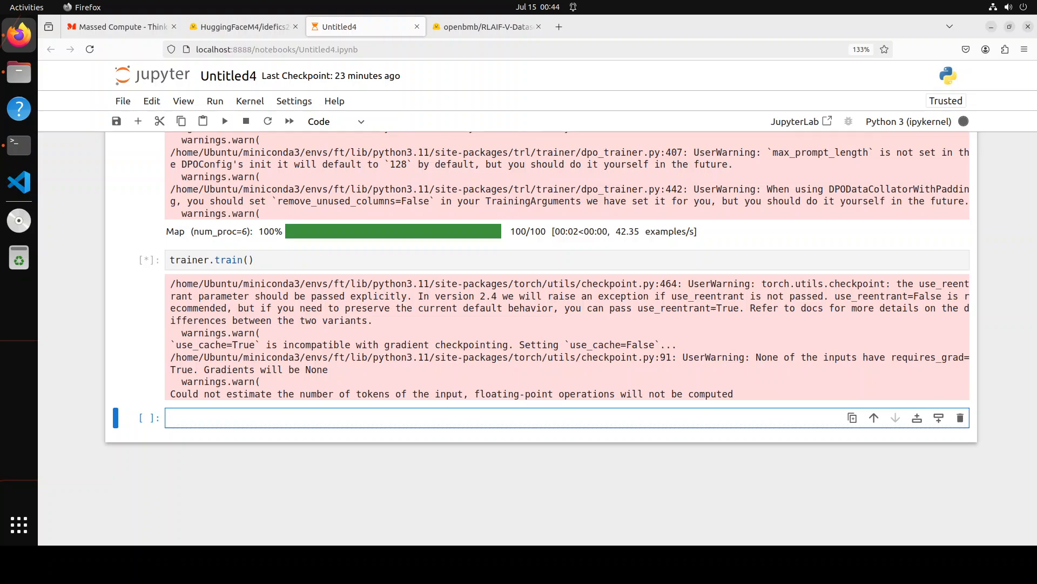
left_click(265, 418)
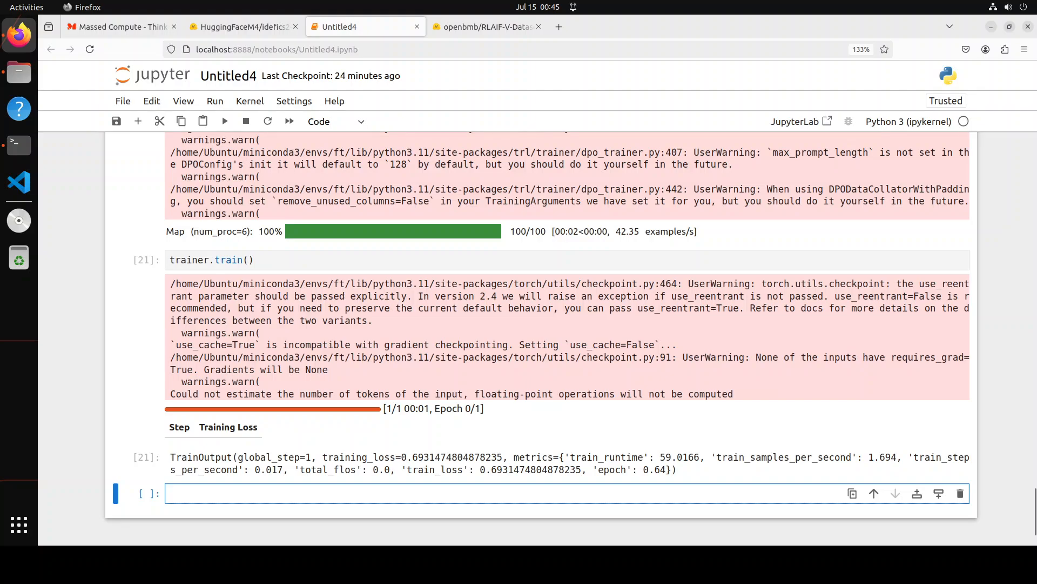
left_click(264, 492)
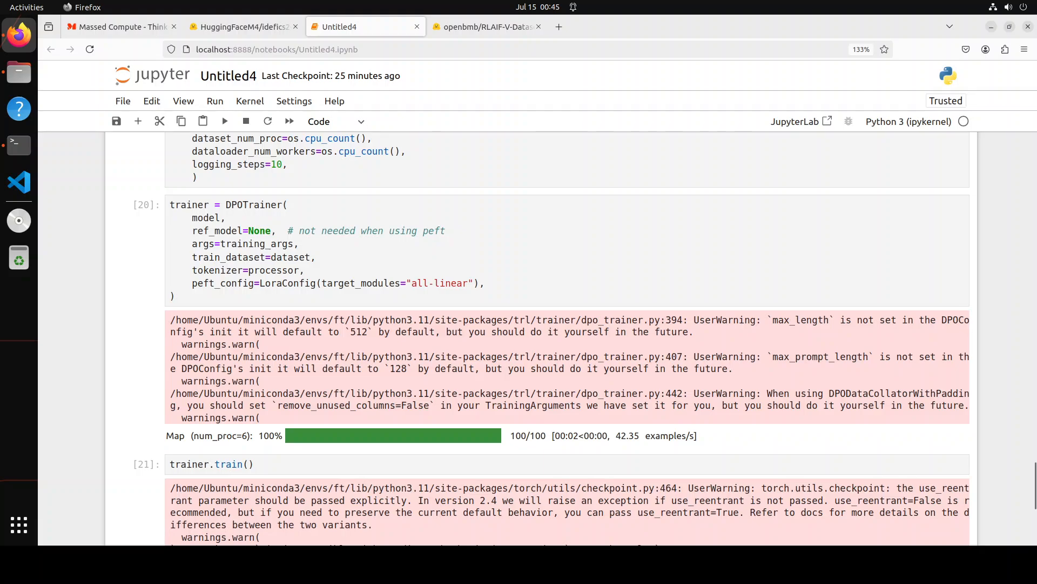
scroll("up", 3)
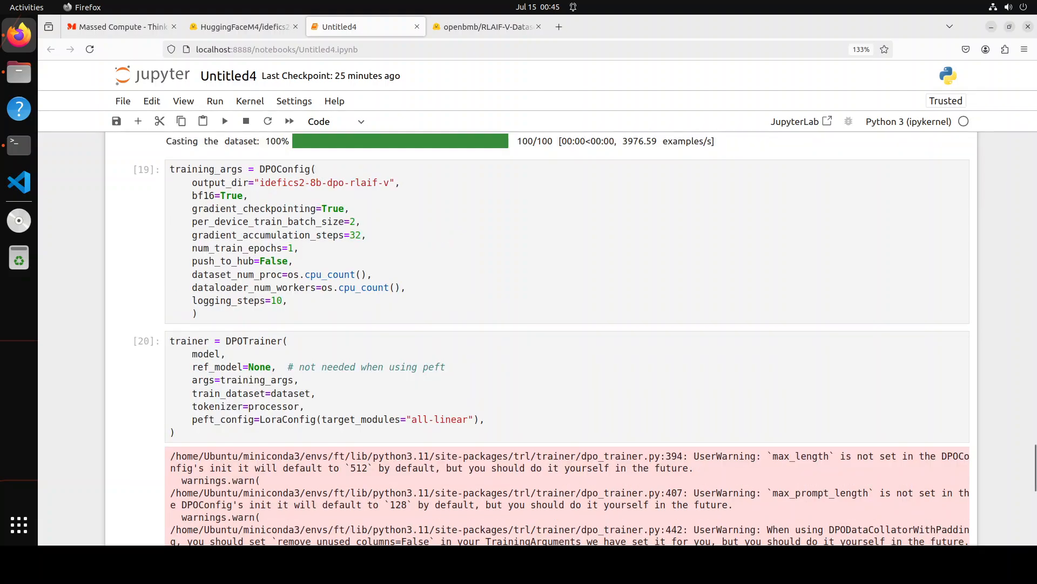
left_click(274, 260)
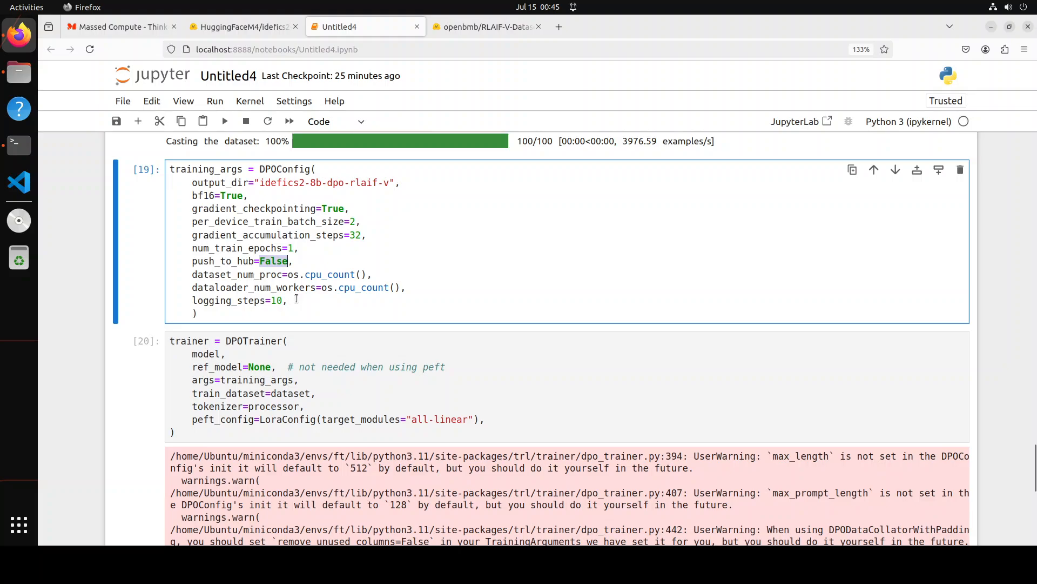
mouse_move(306, 303)
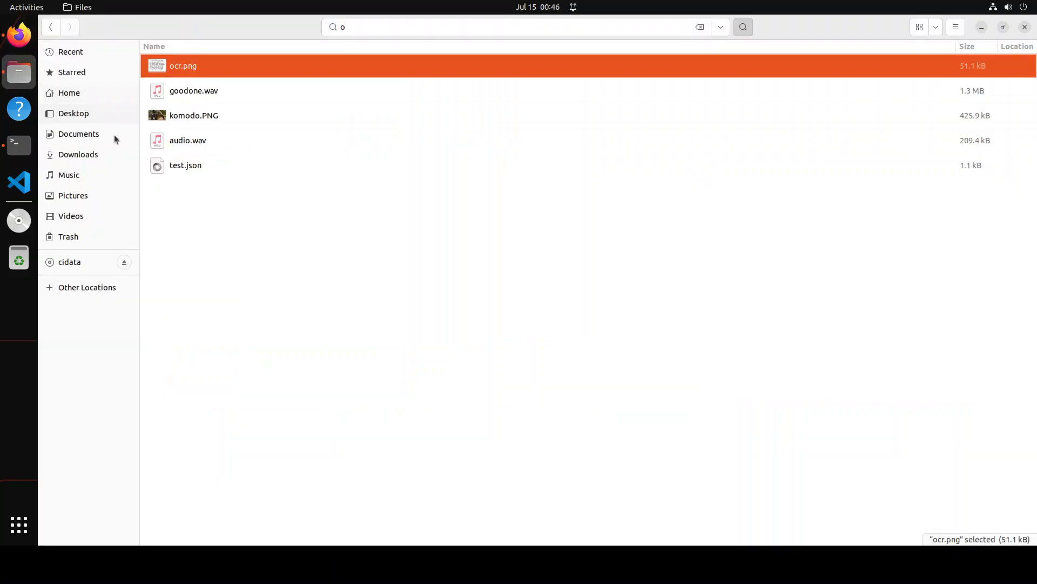
Step: Browse to idefics2-8b-dpo-rlaif-v/checkpoint-1 and select the 55.5 MB adapter_model.safetensors
left_click(68, 92)
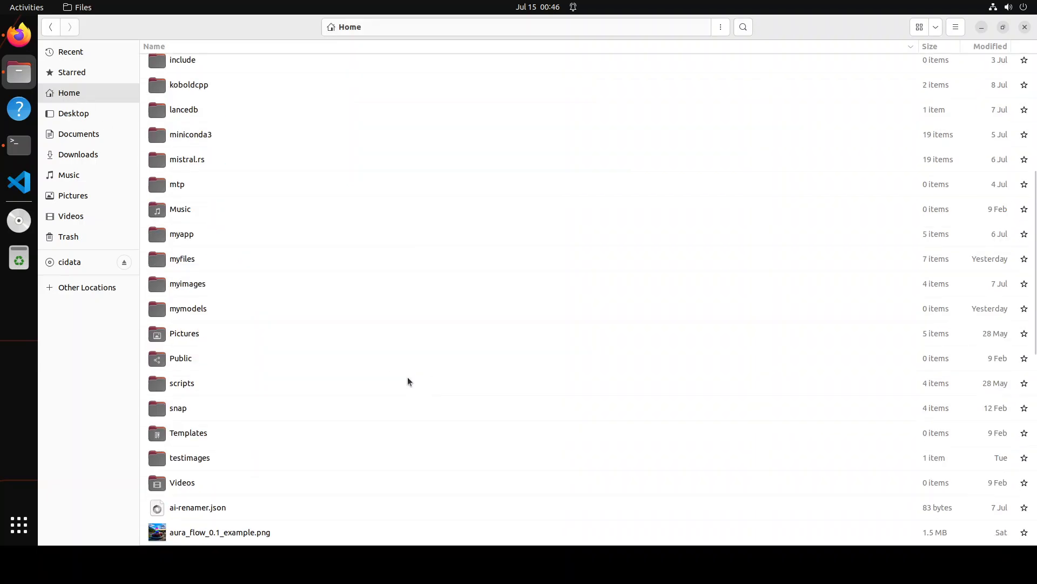
scroll("down", 3)
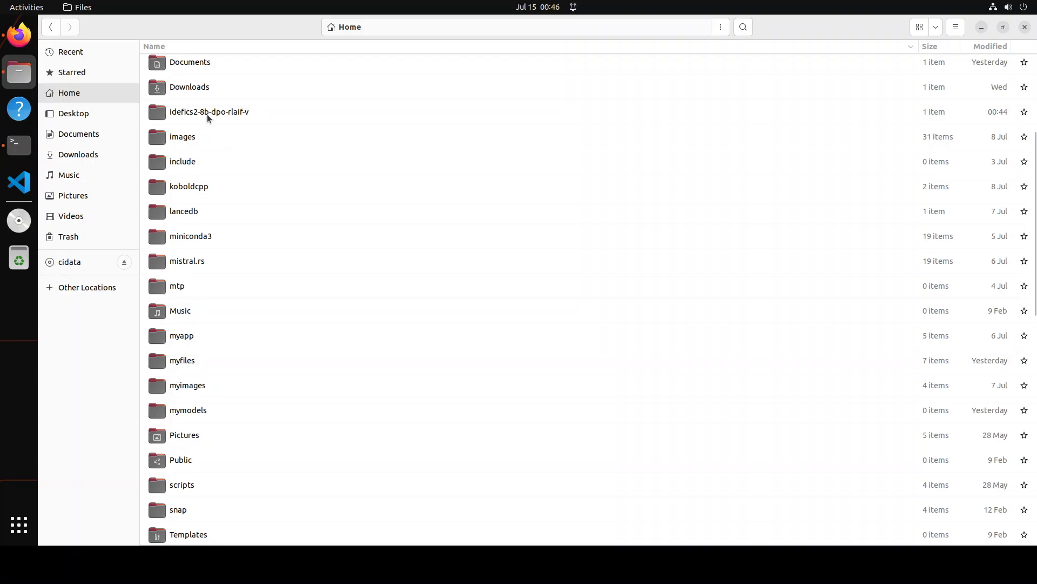
double_click(209, 111)
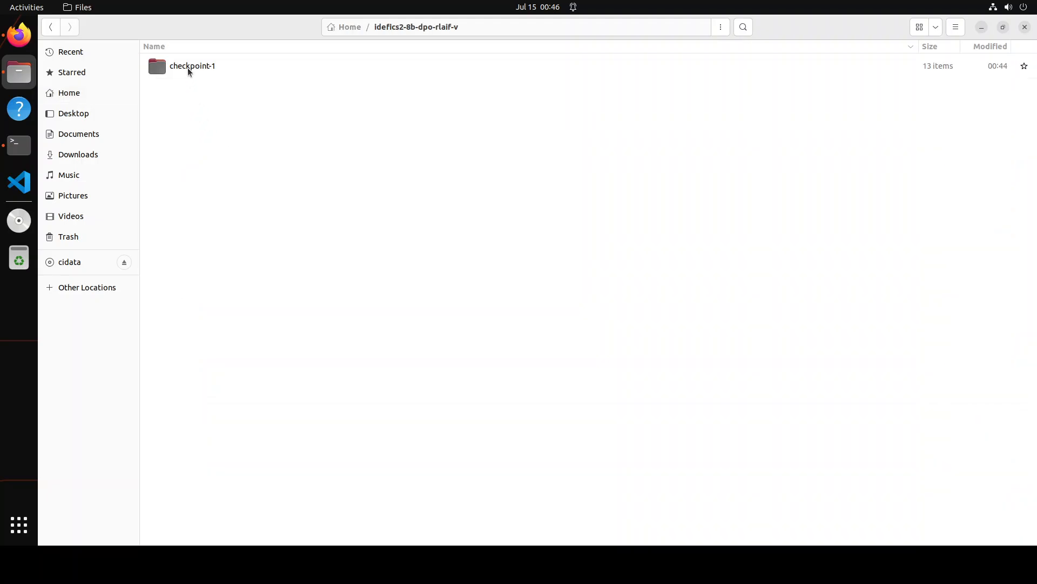
double_click(192, 65)
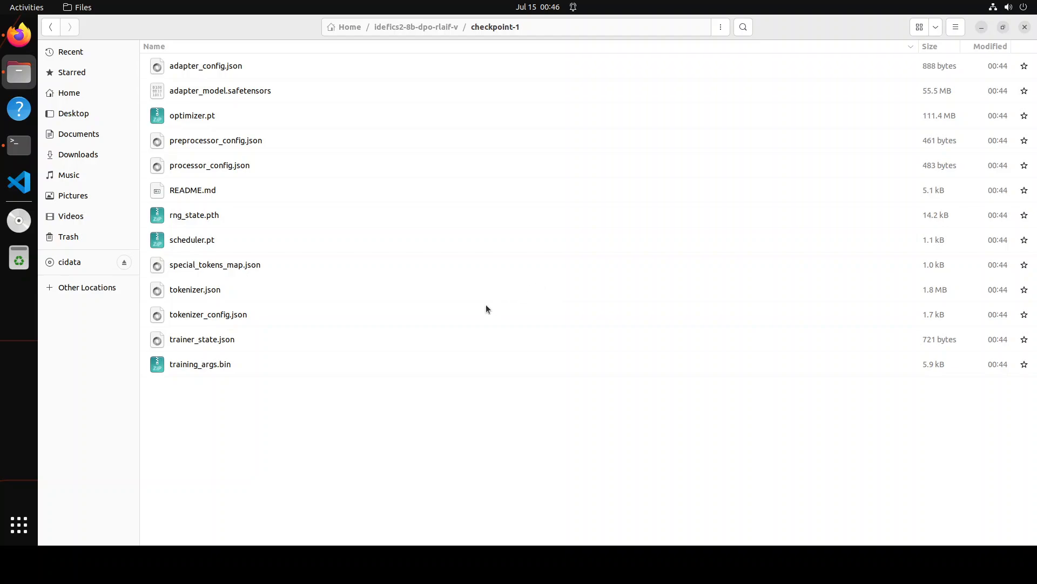
mouse_move(239, 368)
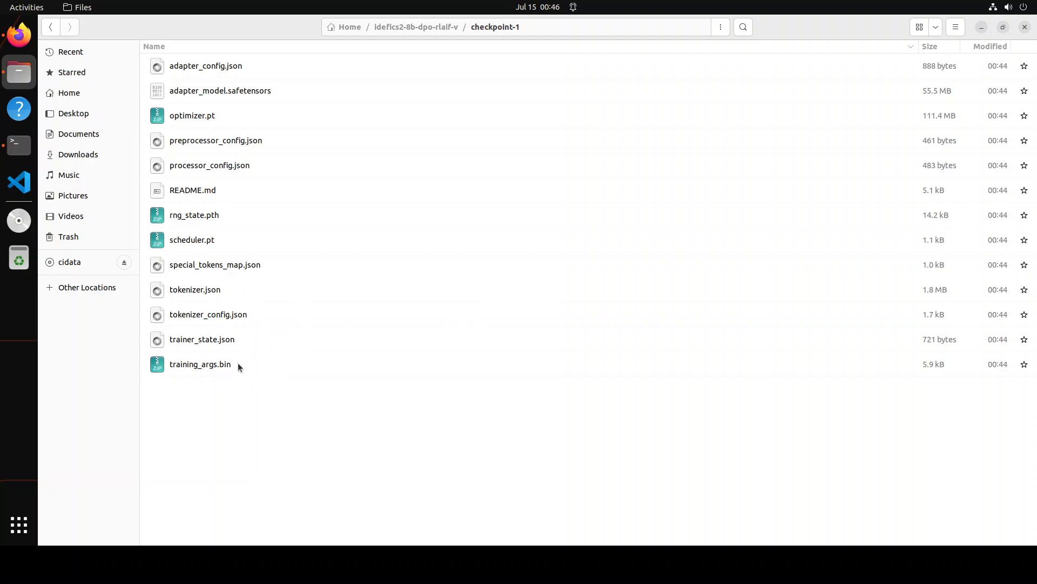
mouse_move(207, 245)
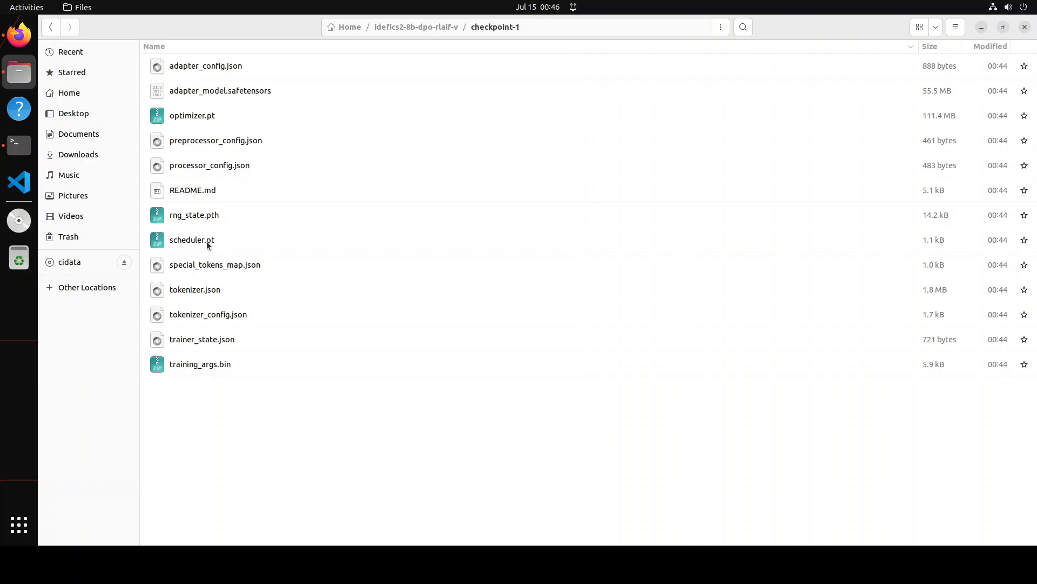
mouse_move(223, 94)
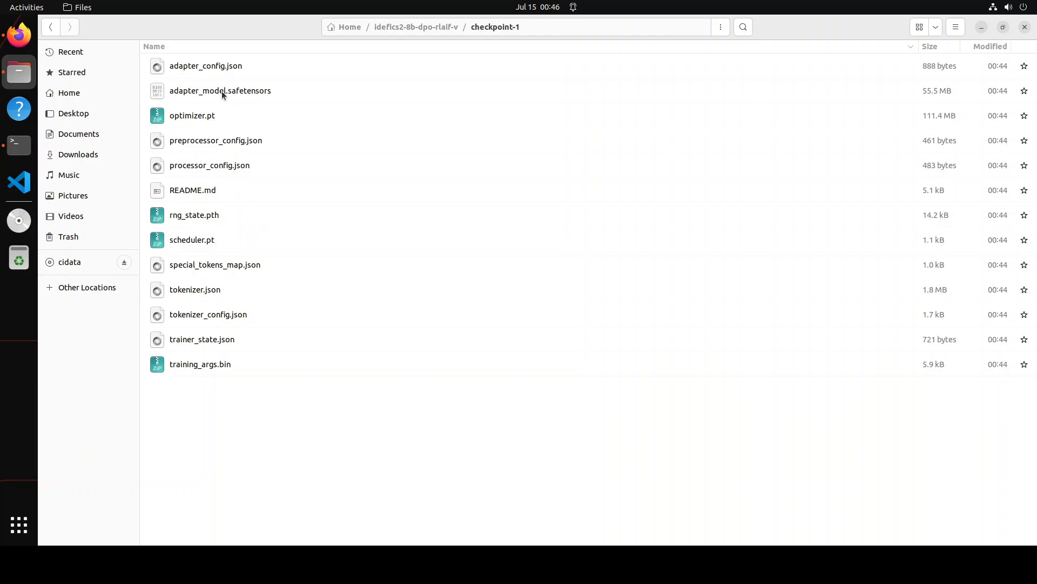
left_click(220, 91)
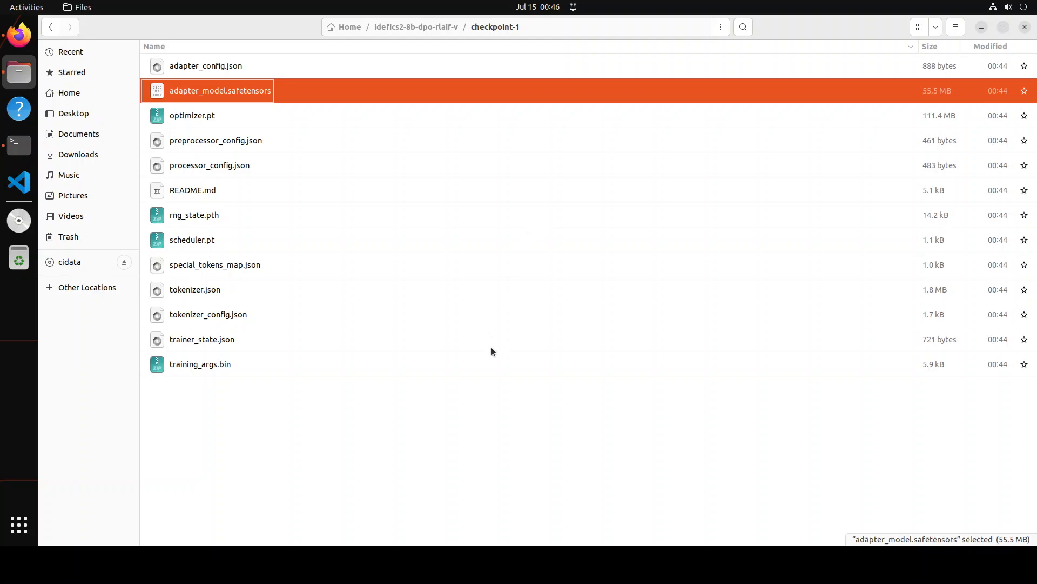
left_click(333, 126)
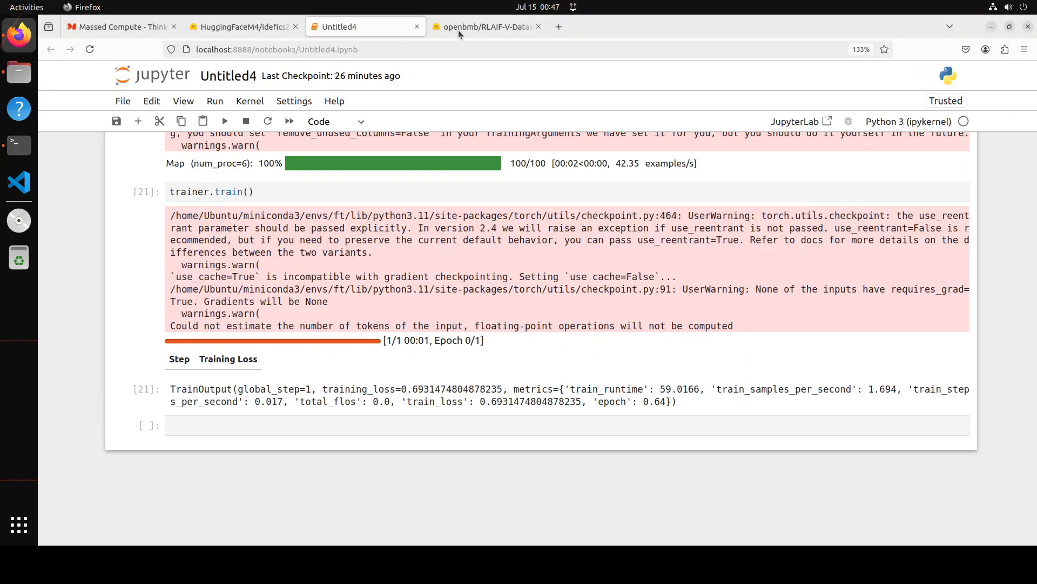
Step: Switch back to the HuggingFaceM4/idefics2-8b model card tab in Firefox
left_click(241, 26)
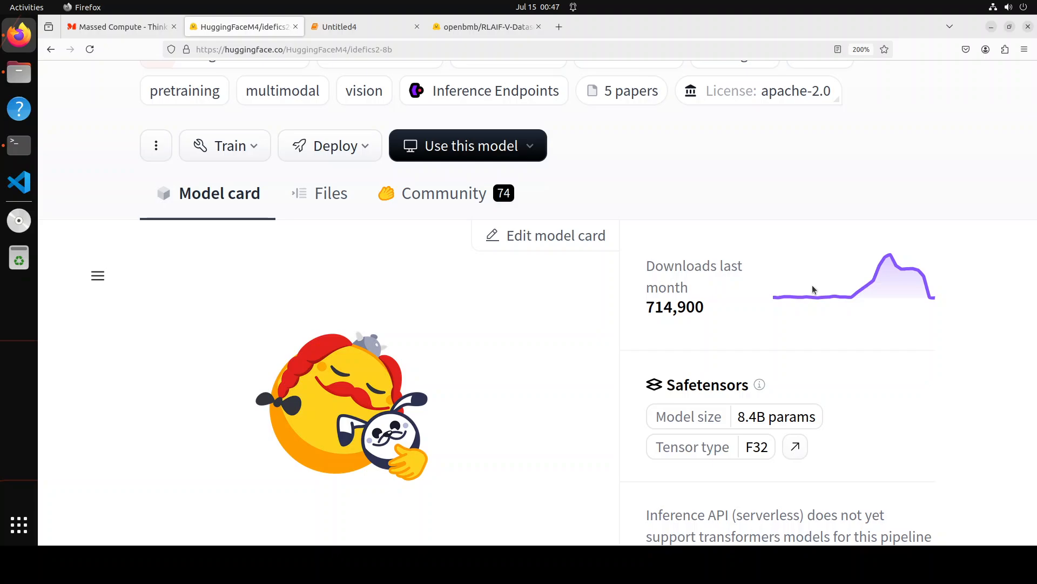
mouse_move(42, 397)
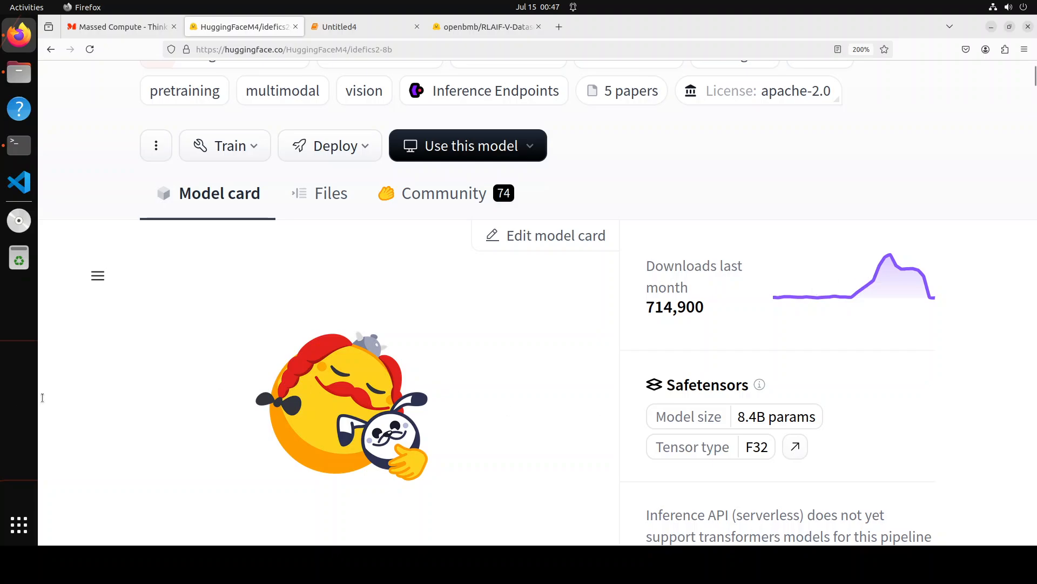